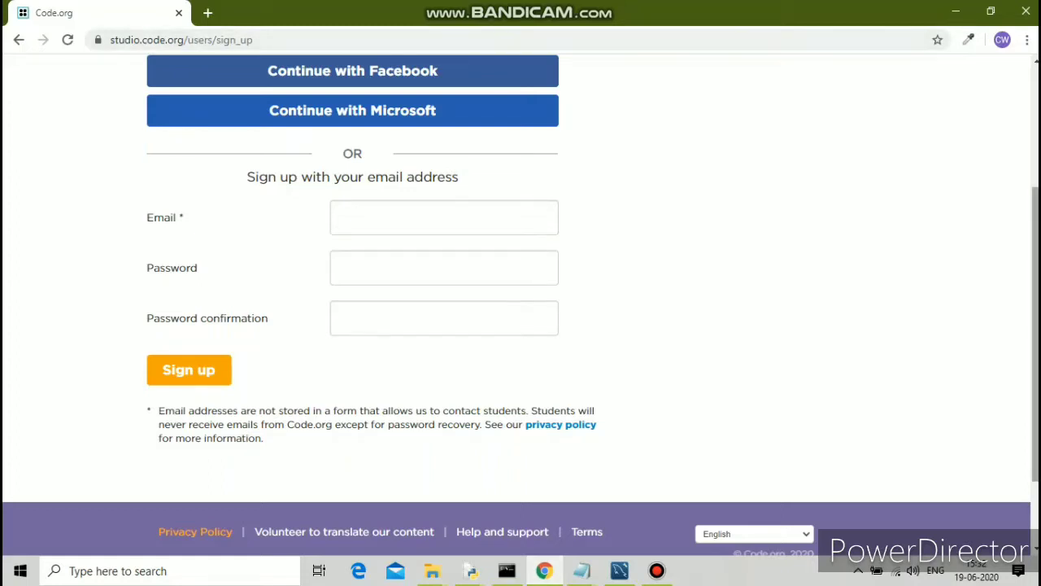
Load the Code.org home page in a new browser tab.
{"action": "scroll", "scroll_direction": "up", "scroll_amount": 3}
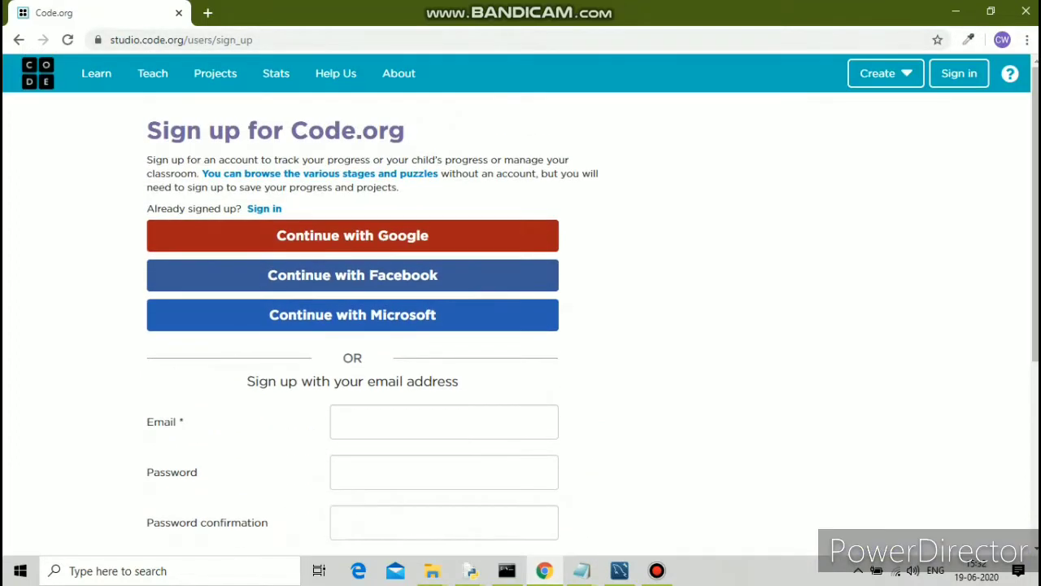
{"action": "mouse_move", "coordinate": [210, 13]}
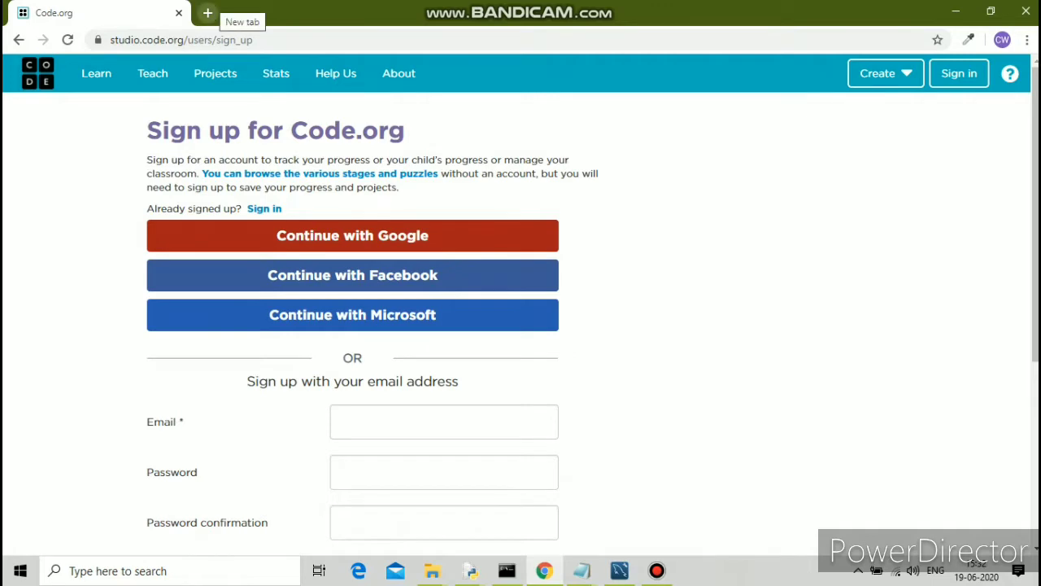
{"action": "left_click", "coordinate": [208, 13]}
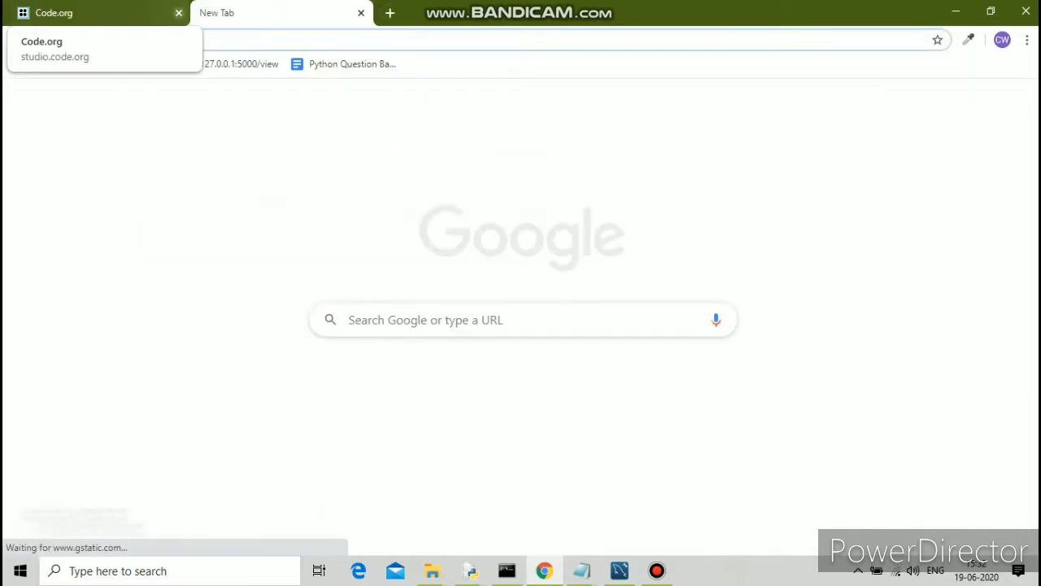
{"action": "left_click", "coordinate": [179, 13]}
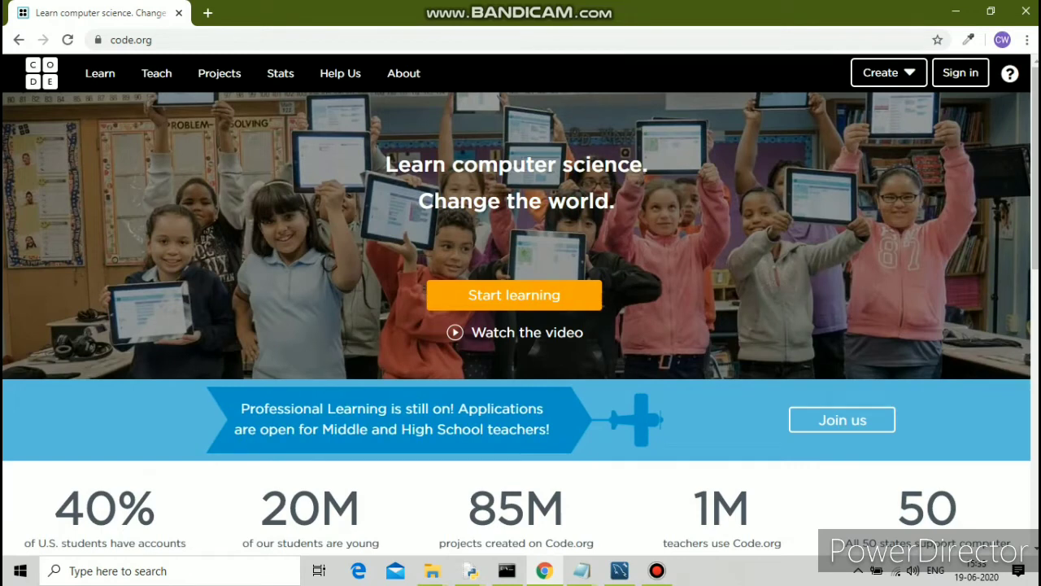
Go from Sign in to the 'Create an account' sign-up page with empty fields.
{"action": "left_click", "coordinate": [889, 72]}
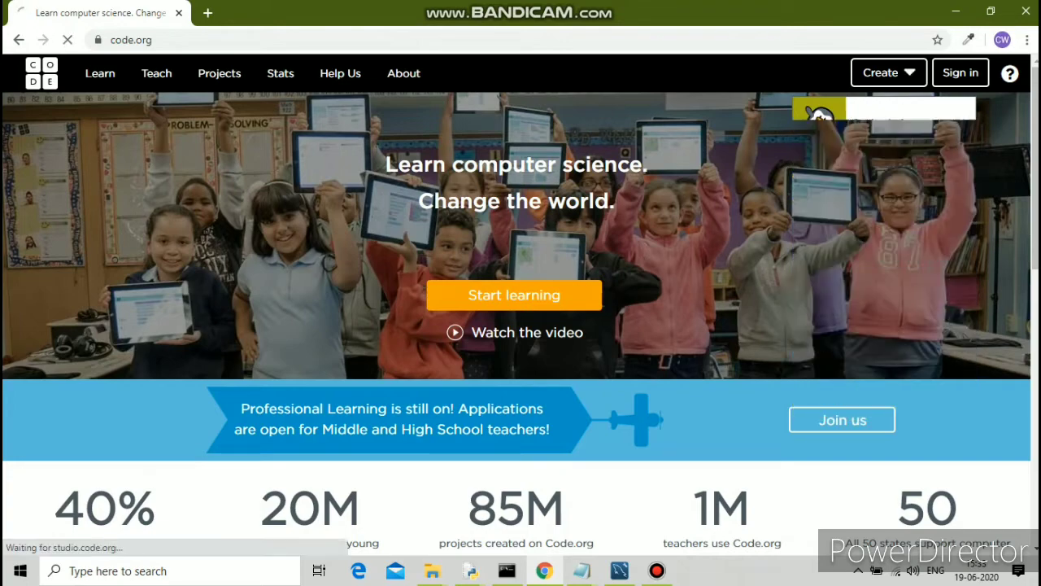
{"action": "left_click", "coordinate": [960, 71]}
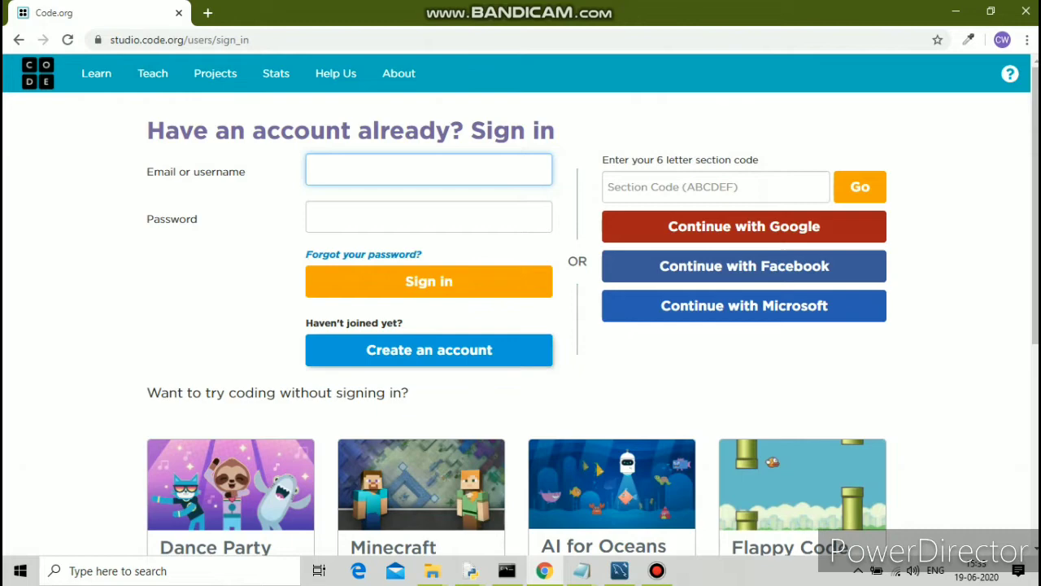
{"action": "left_click", "coordinate": [429, 169]}
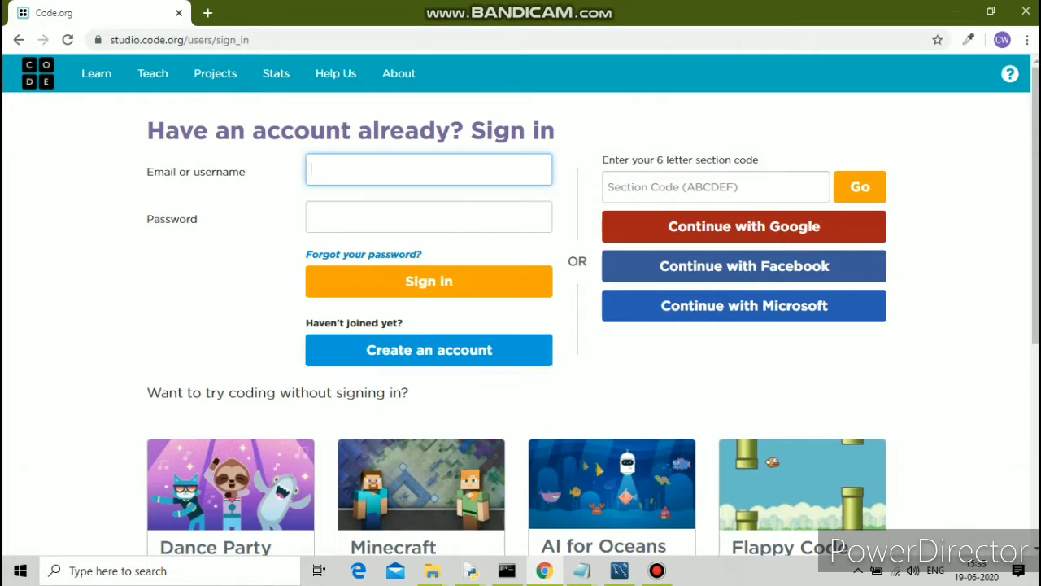
{"action": "mouse_move", "coordinate": [429, 350]}
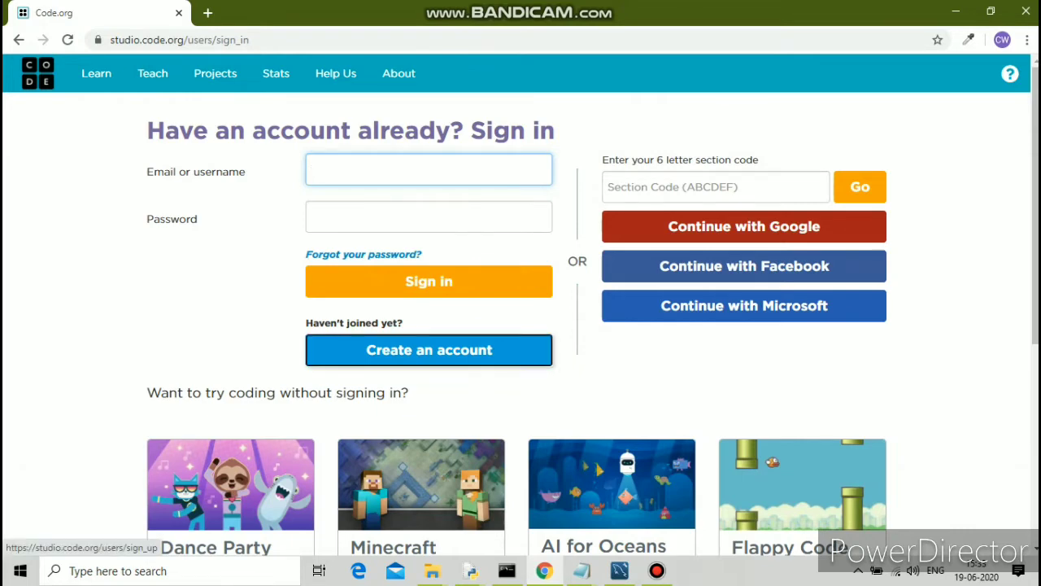
{"action": "left_click", "coordinate": [430, 350]}
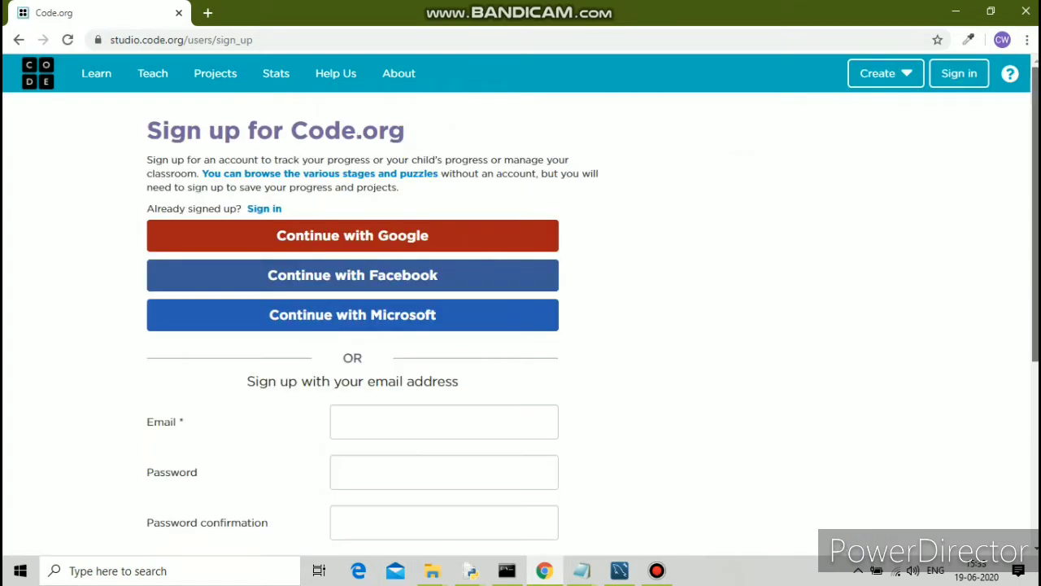
{"action": "scroll", "scroll_direction": "down", "scroll_amount": 3}
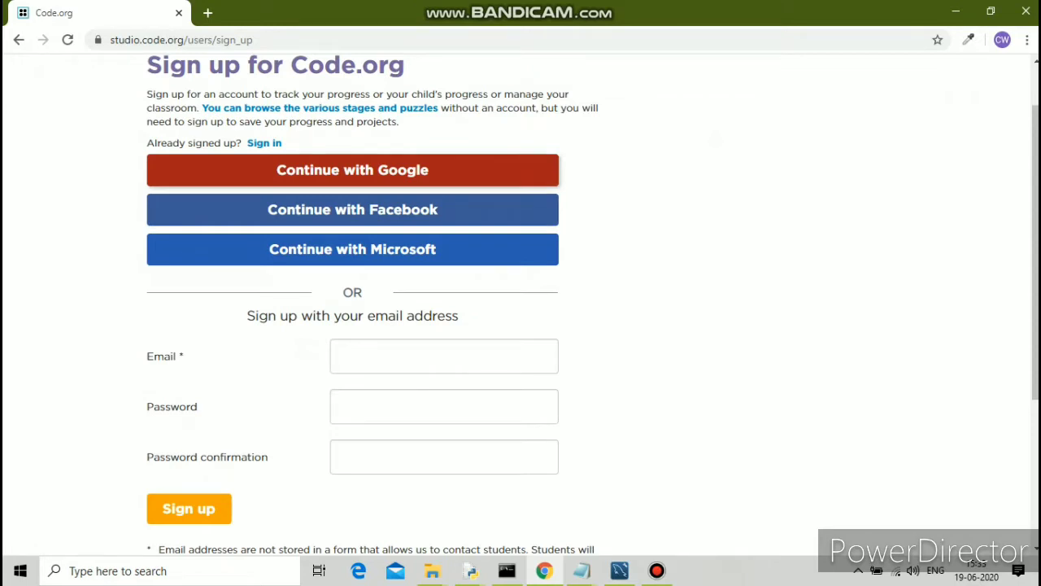
Continue with Google and choose the existing Google account.
{"action": "left_click", "coordinate": [352, 171]}
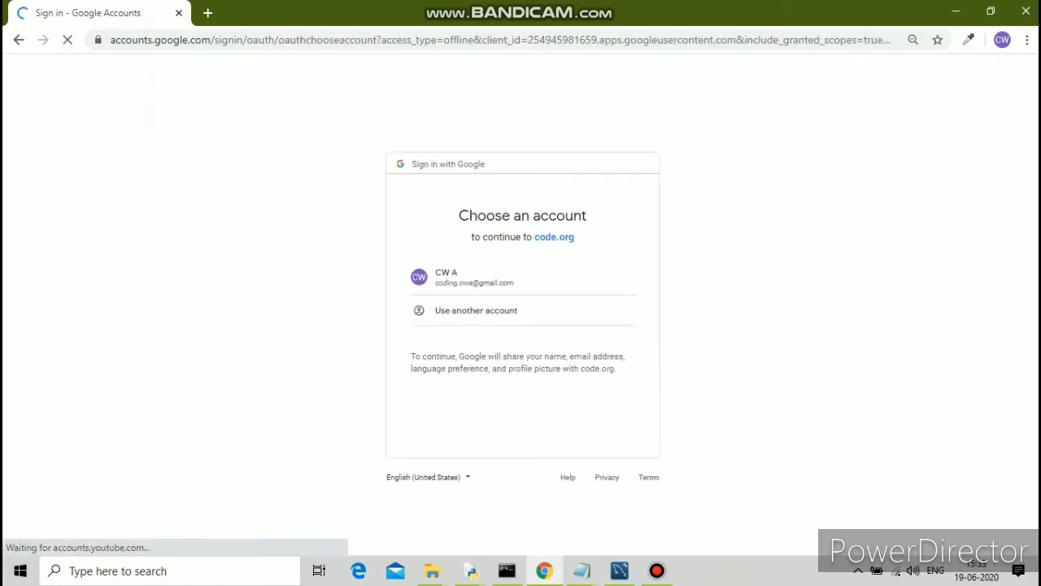
{"action": "left_click", "coordinate": [475, 277]}
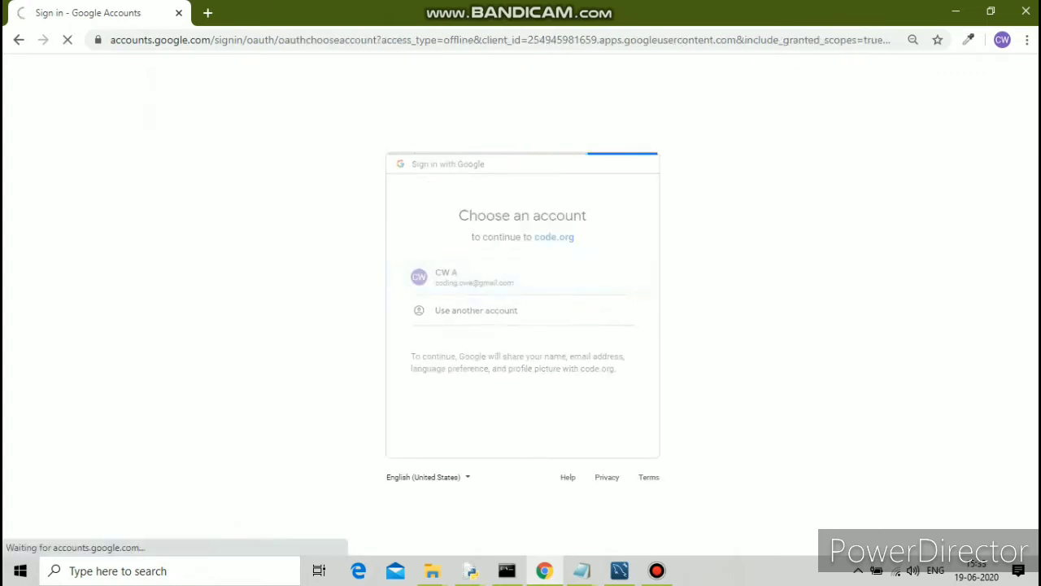
{"action": "left_click", "coordinate": [475, 276]}
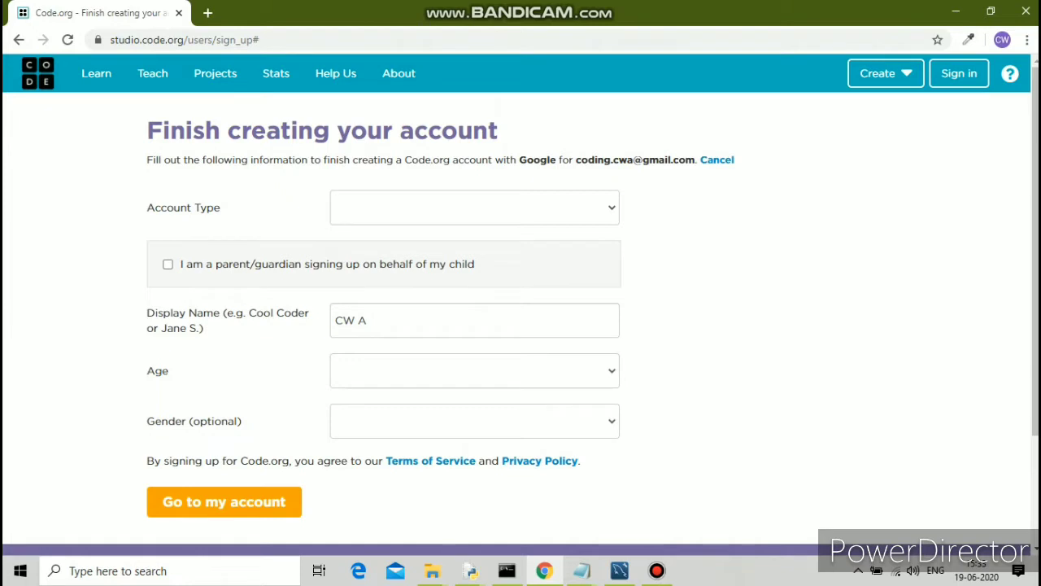
Submit the account as age 14, Male, account type Student, and go to the account.
{"action": "left_click", "coordinate": [475, 371]}
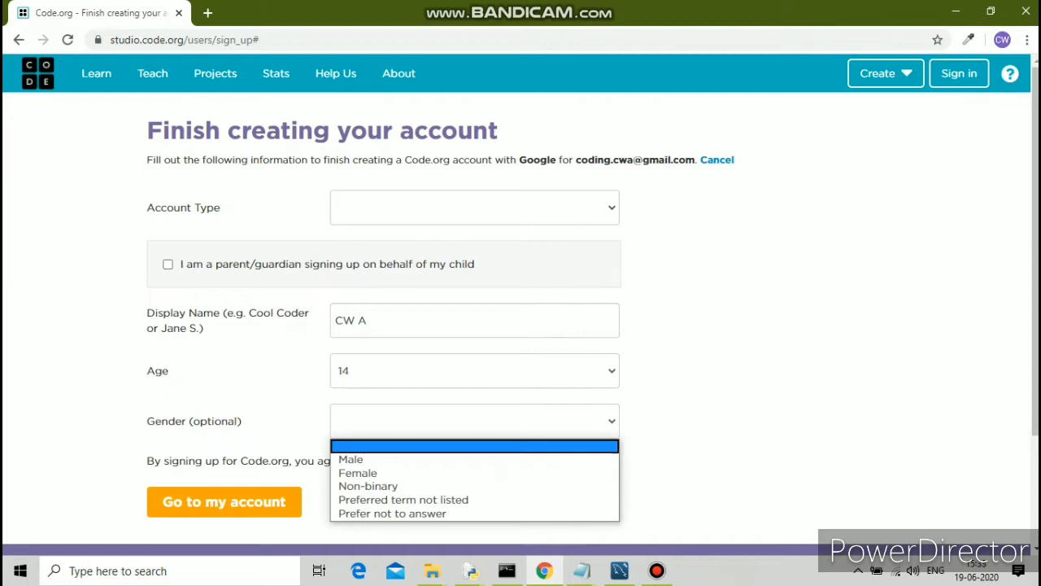
{"action": "left_click", "coordinate": [351, 459]}
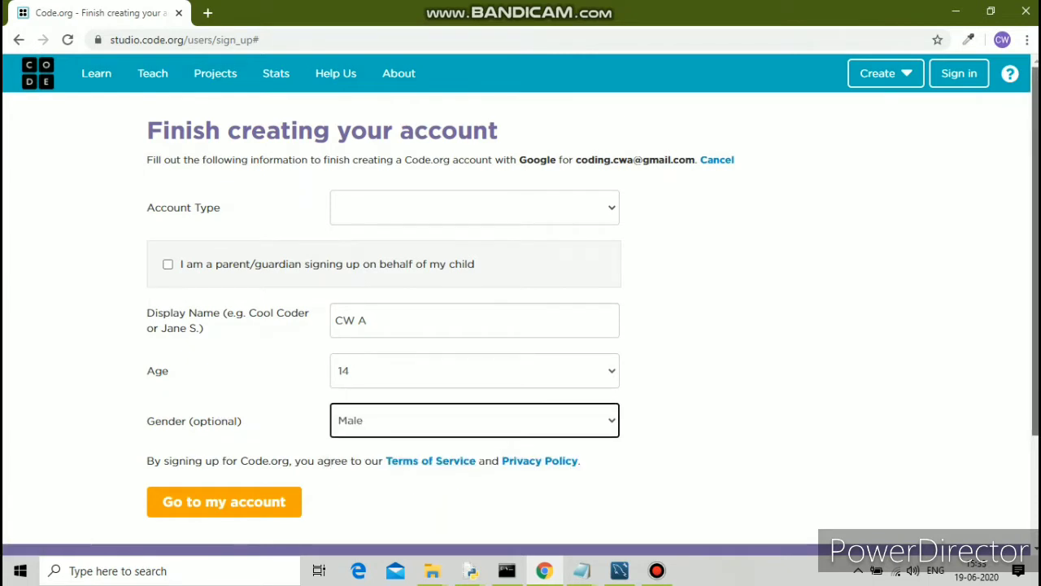
{"action": "left_click", "coordinate": [224, 501]}
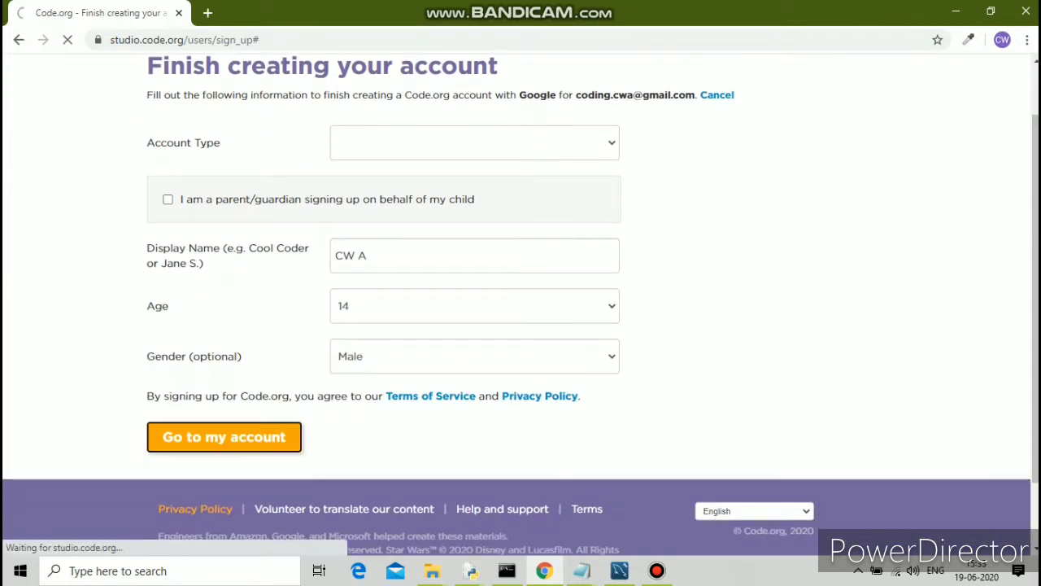
{"action": "left_click", "coordinate": [224, 436]}
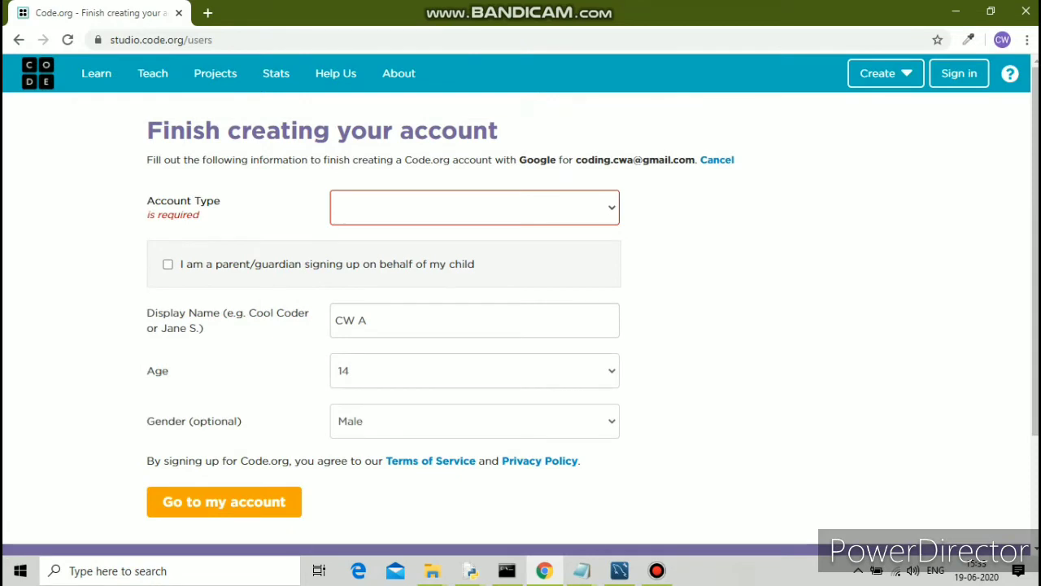
{"action": "left_click", "coordinate": [475, 206]}
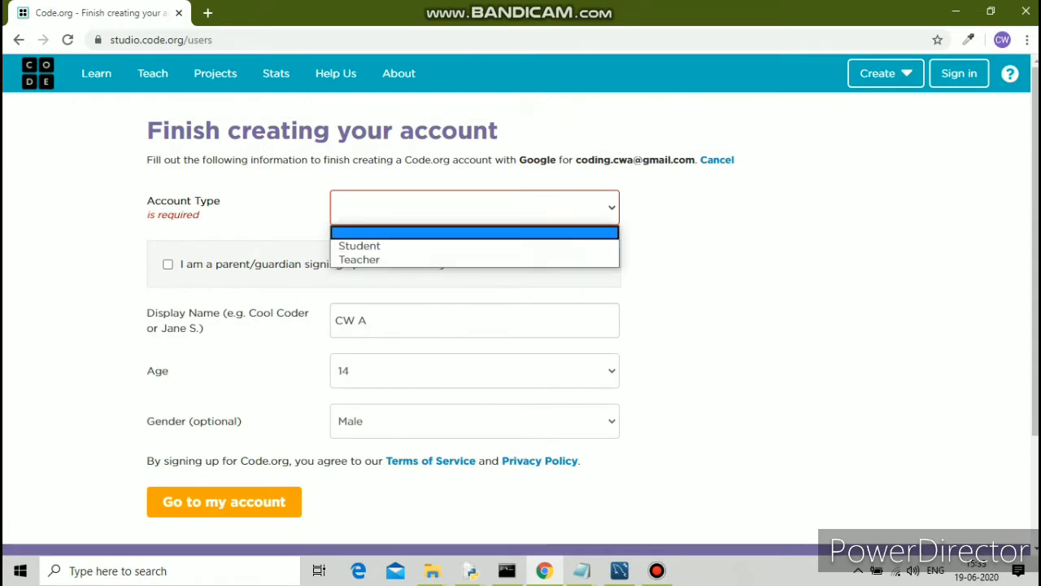
{"action": "left_click", "coordinate": [358, 245]}
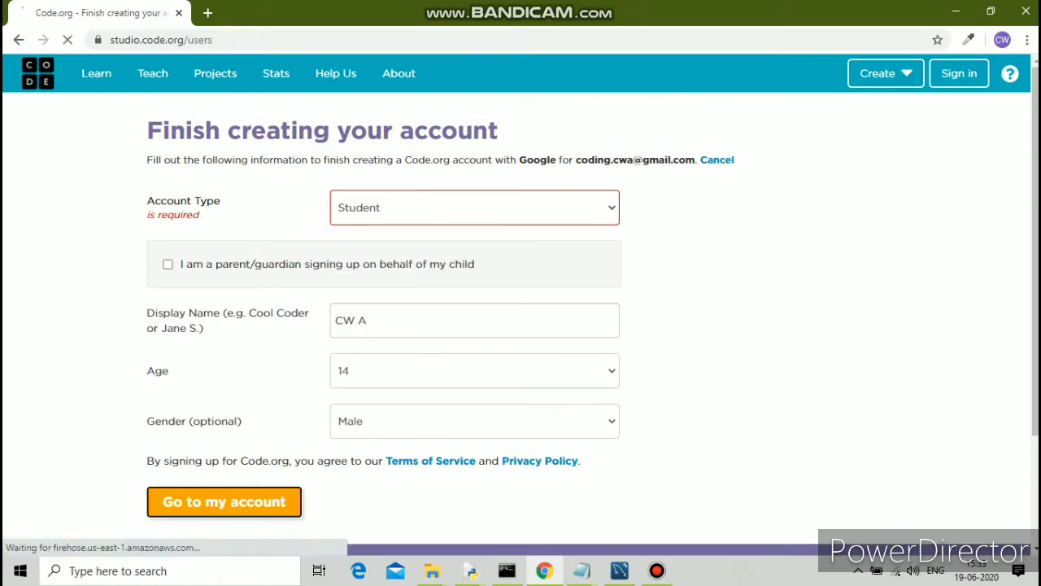
{"action": "left_click", "coordinate": [225, 502]}
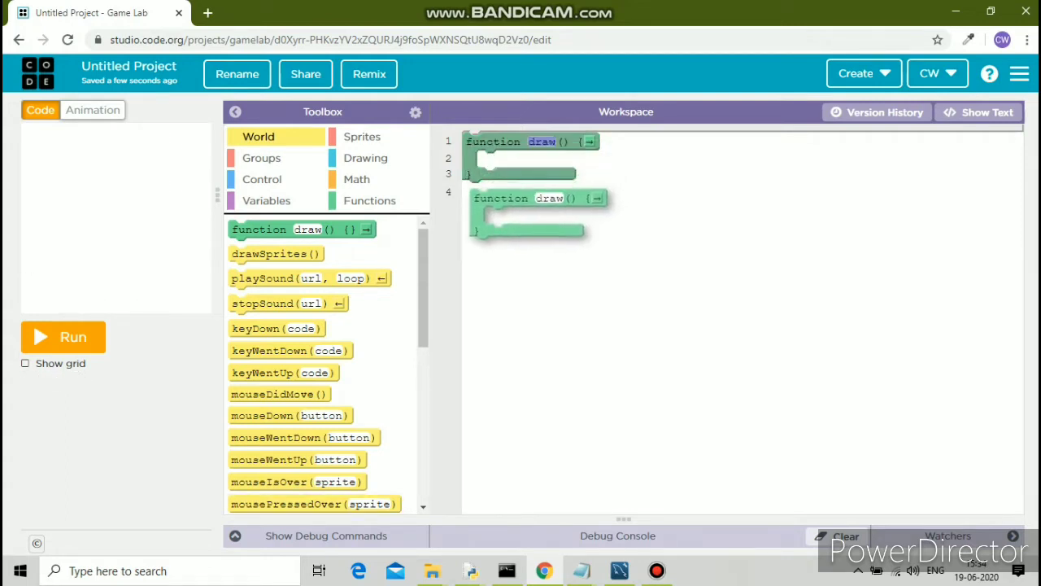
Delete the duplicate draw function, switch to text code and begin renaming the project.
{"action": "left_click", "coordinate": [502, 199]}
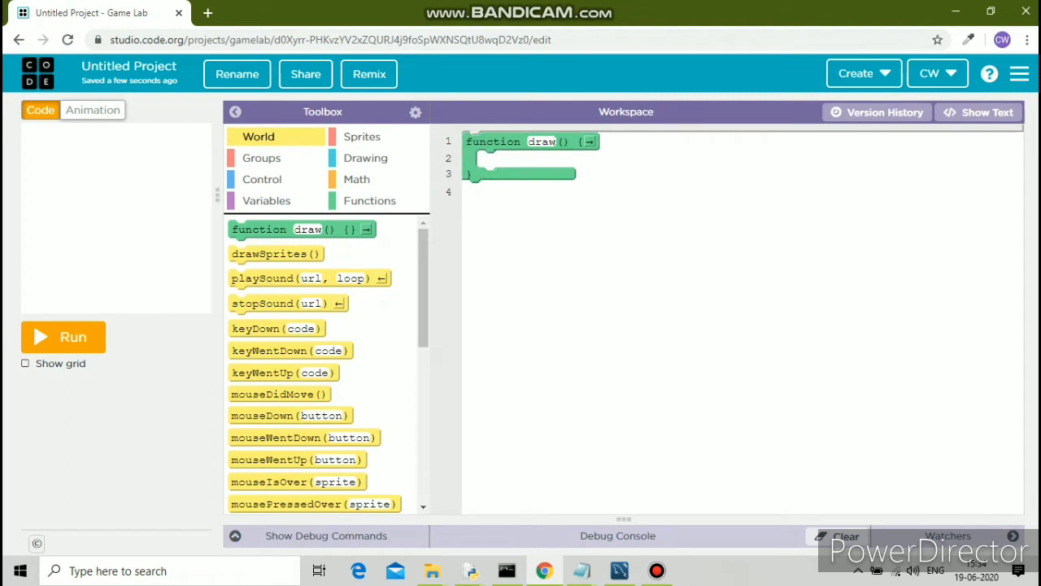
{"action": "left_click", "coordinate": [980, 112]}
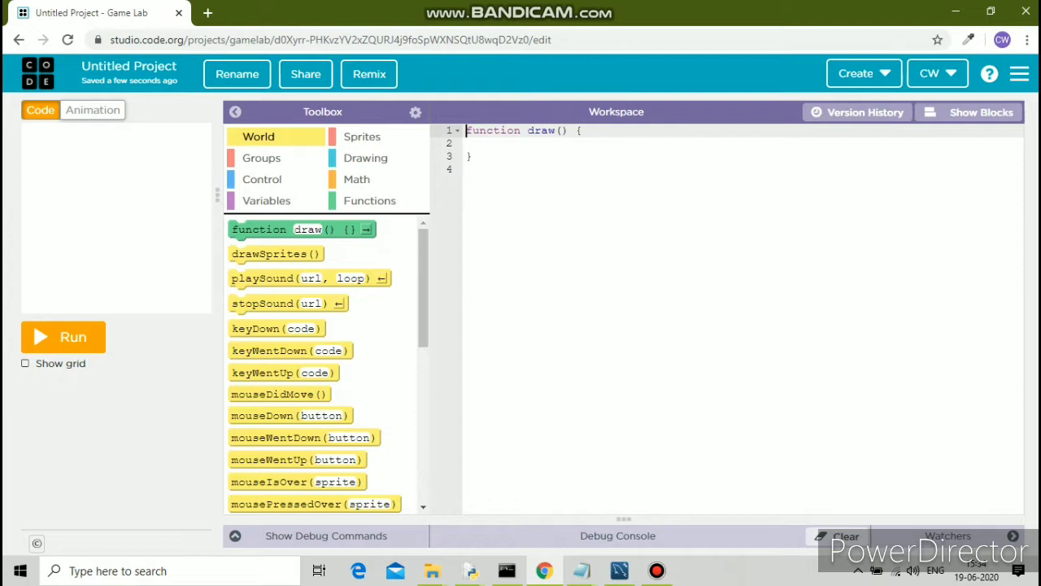
{"action": "left_click", "coordinate": [238, 74]}
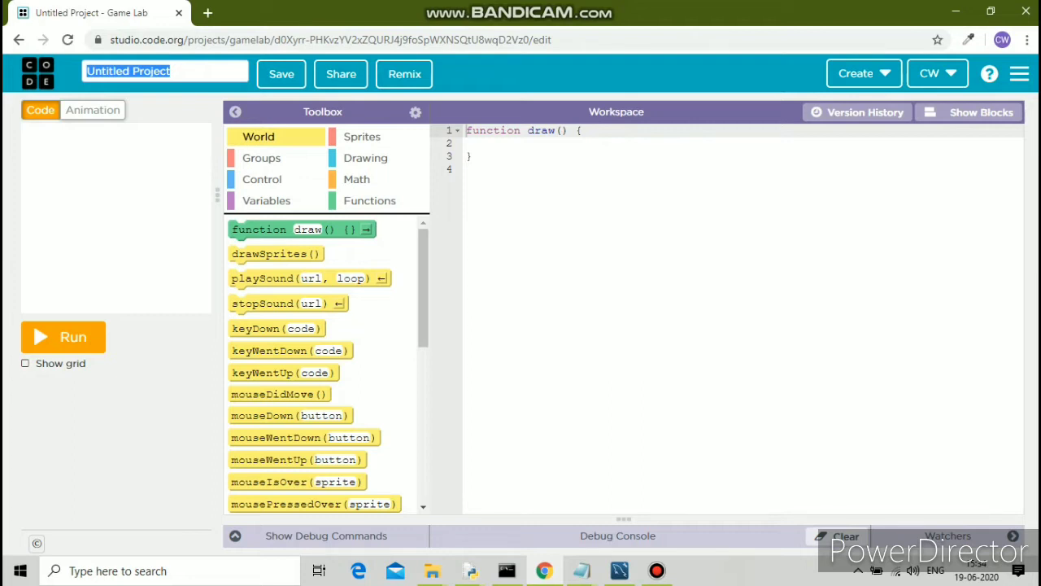
Name the project 'CWA first project' and begin a var line above draw().
{"action": "type", "text": "C"}
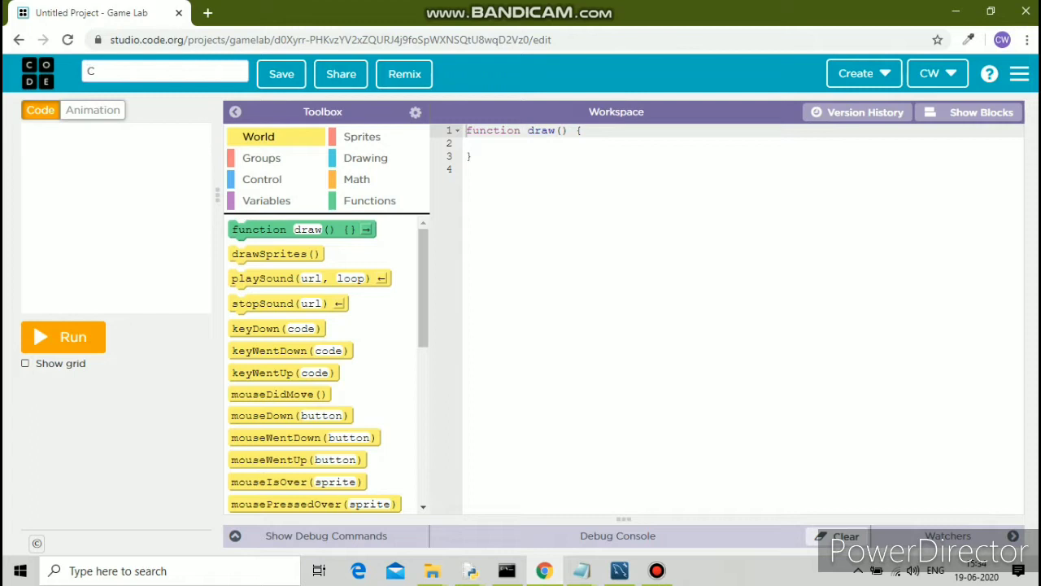
{"action": "type", "text": "WA first p"}
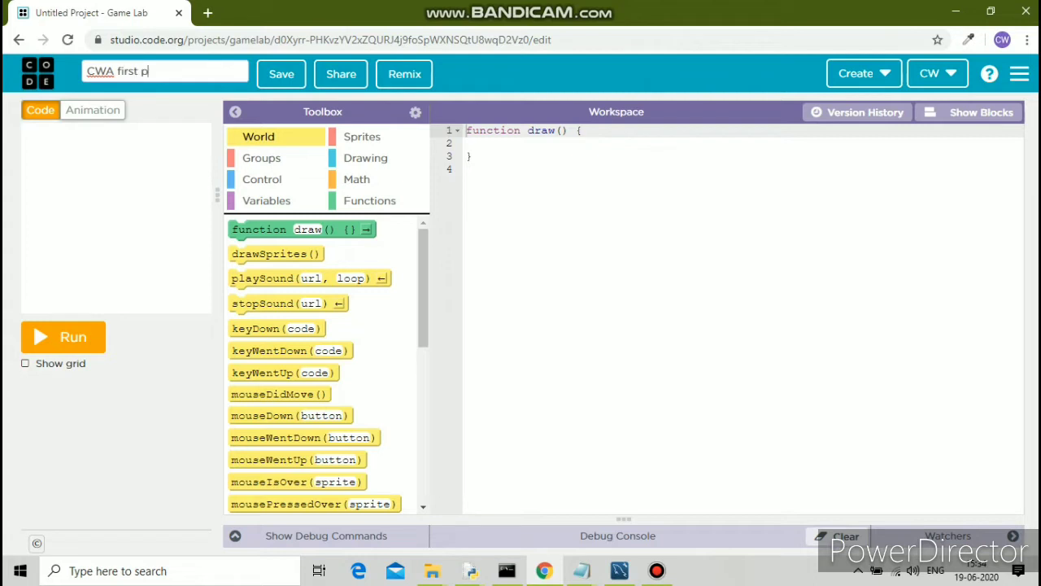
{"action": "type", "text": "roject"}
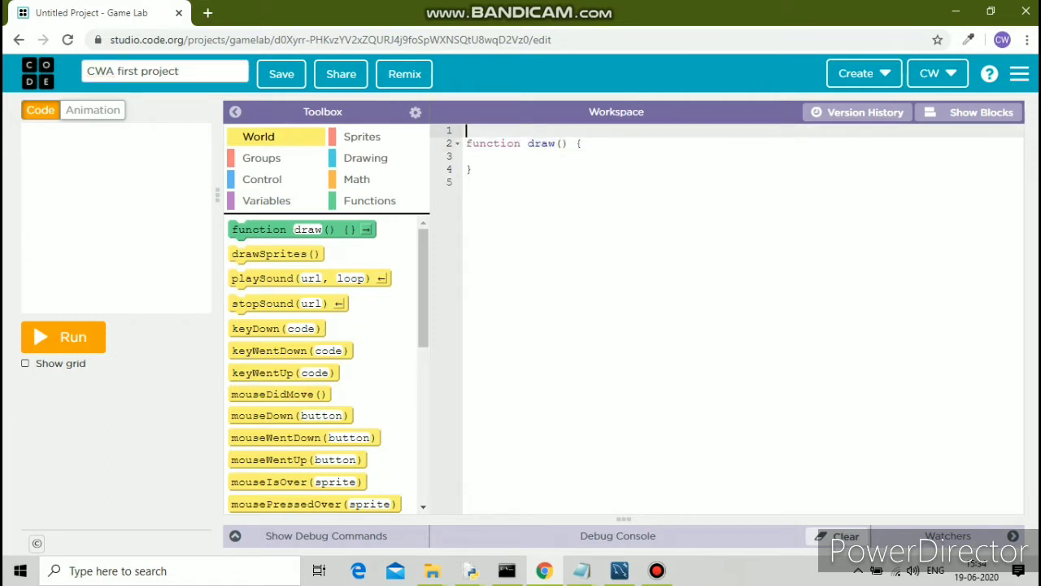
{"action": "mouse_move", "coordinate": [81, 270]}
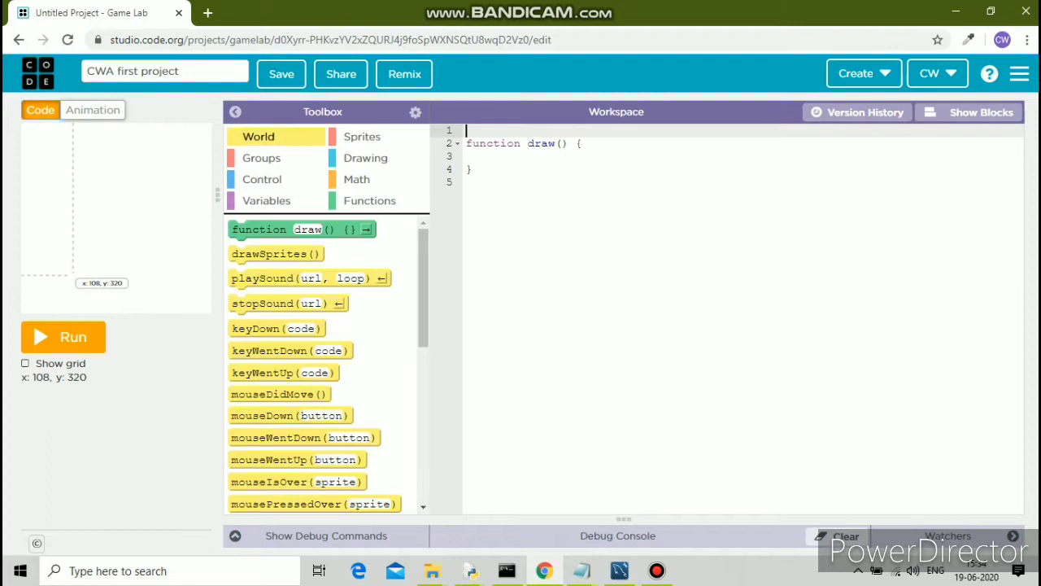
{"action": "mouse_move", "coordinate": [163, 297]}
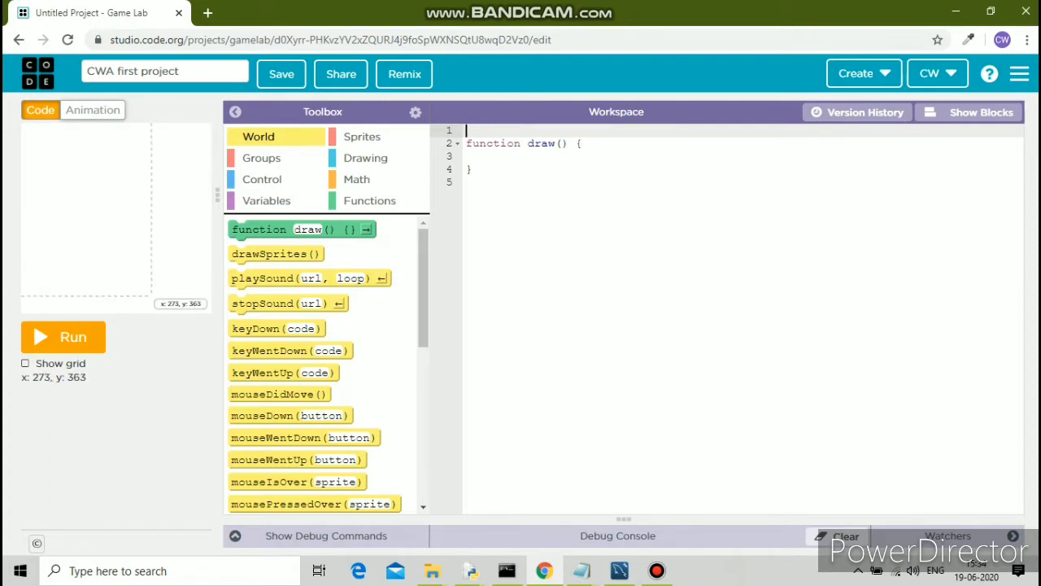
{"action": "type", "text": "var"}
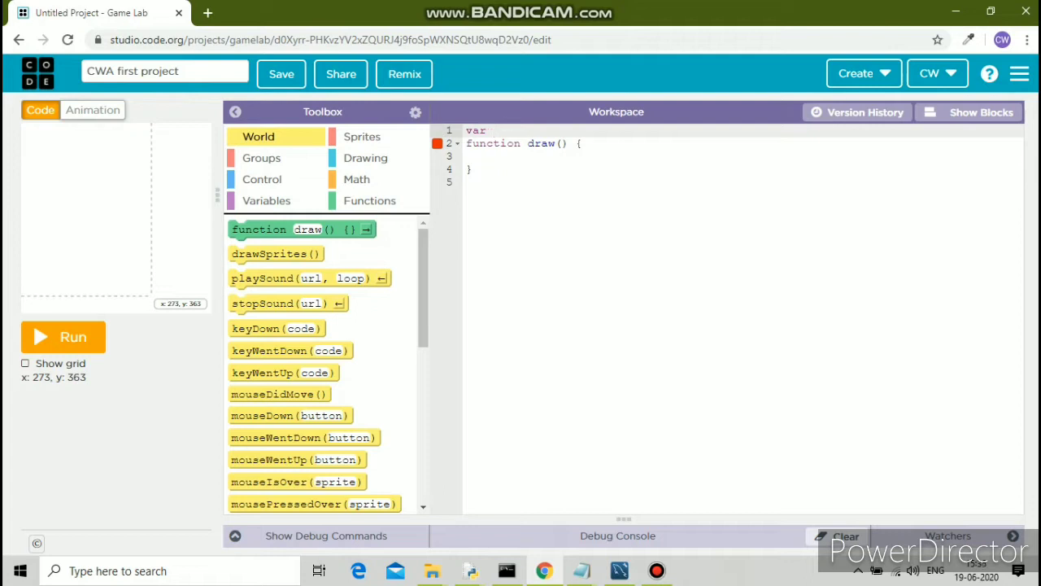
Write var Aditya=createSprite() using autocomplete, caret inside the parentheses.
{"action": "type", "text": "A"}
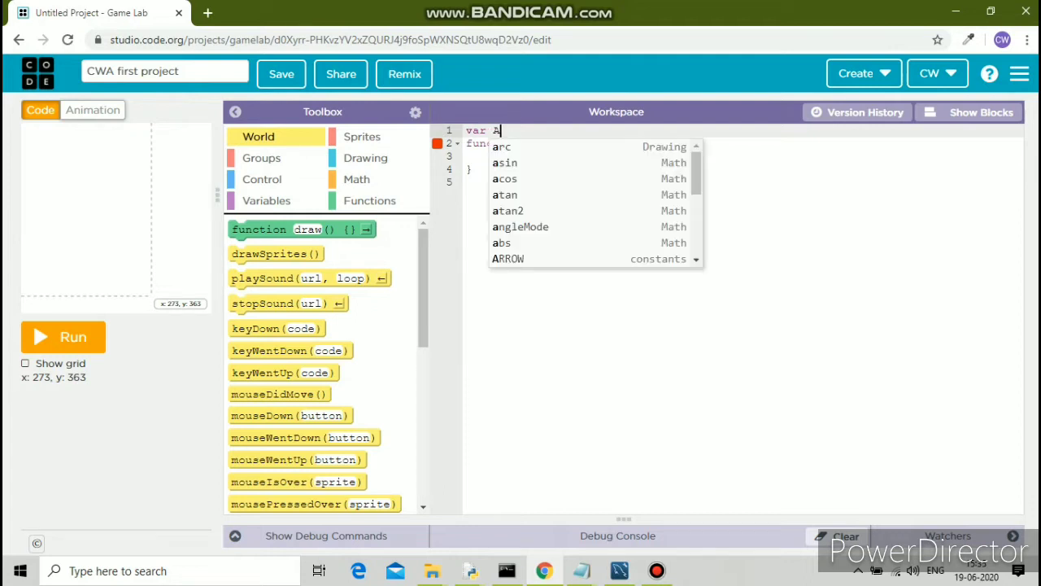
{"action": "type", "text": "ditya"}
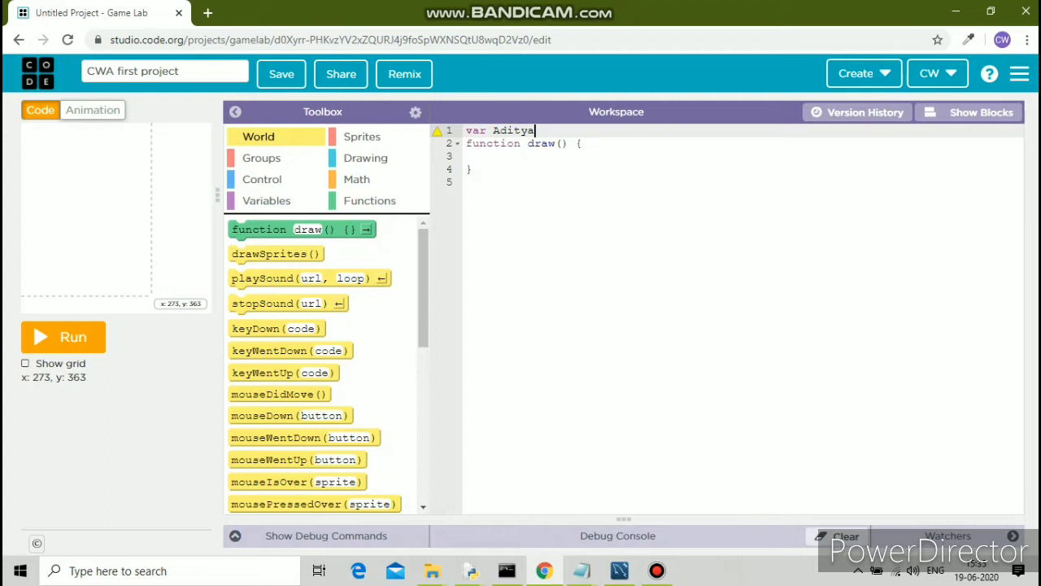
{"action": "type", "text": "=c"}
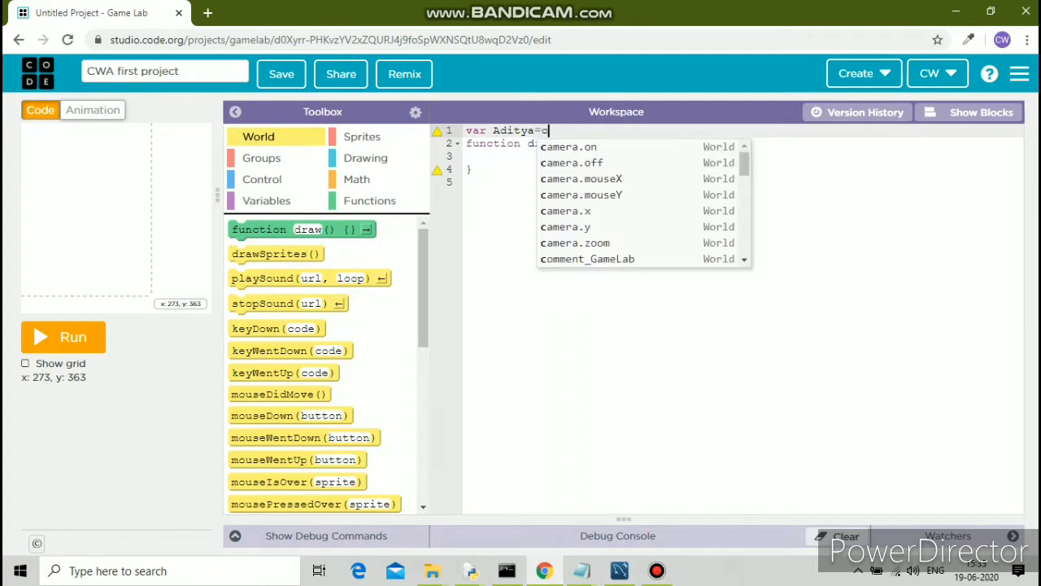
{"action": "type", "text": "raete"}
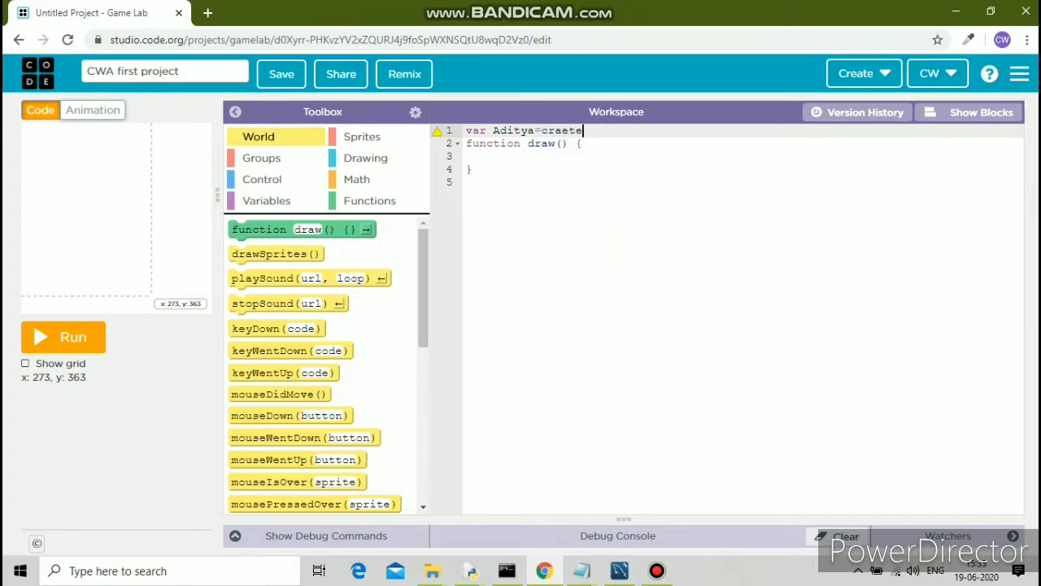
{"action": "key", "text": "Backspace"}
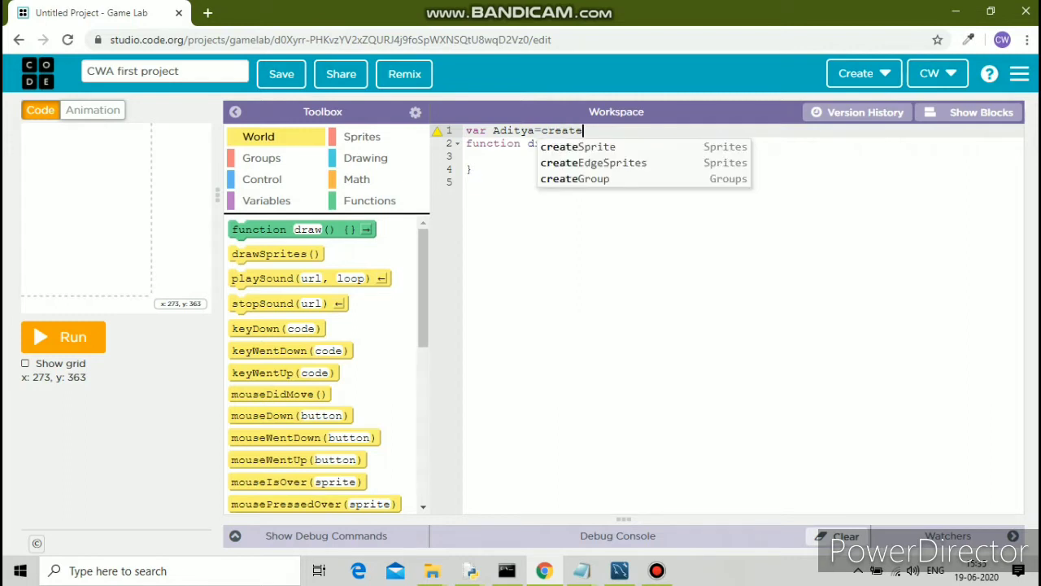
{"action": "mouse_move", "coordinate": [576, 146]}
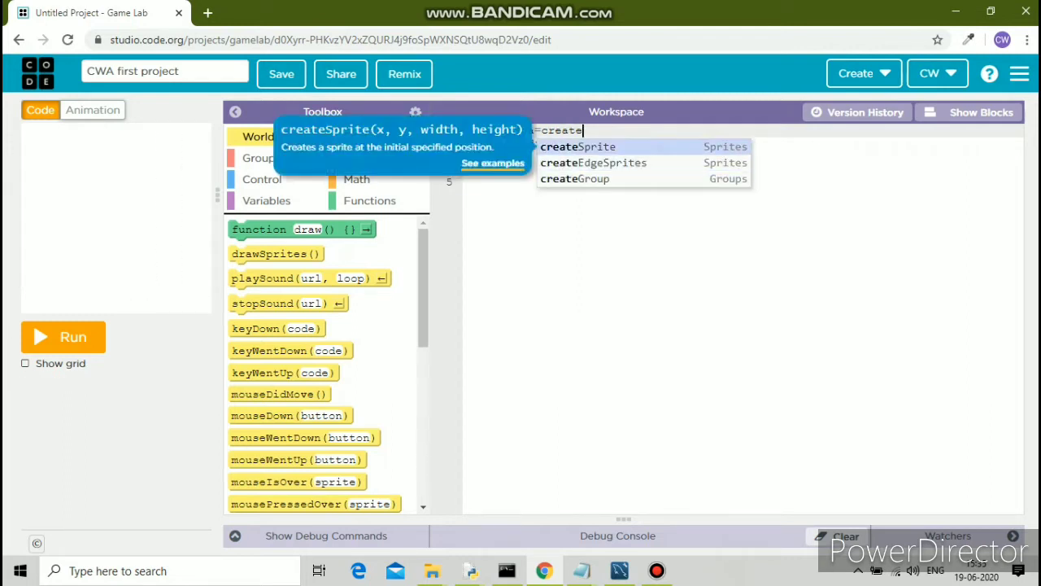
{"action": "left_click", "coordinate": [578, 146]}
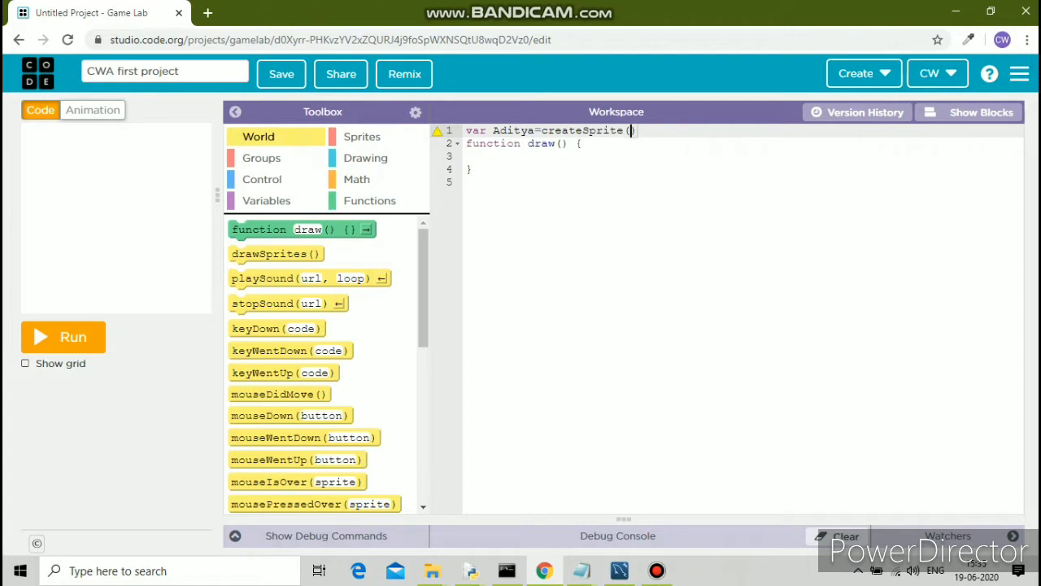
{"action": "left_click", "coordinate": [633, 130]}
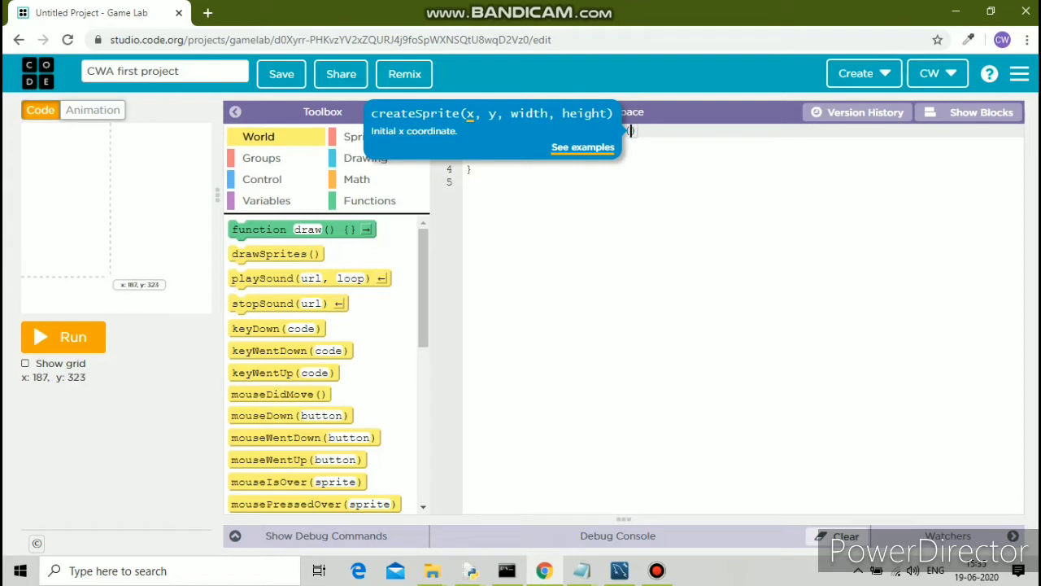
{"action": "mouse_move", "coordinate": [133, 192]}
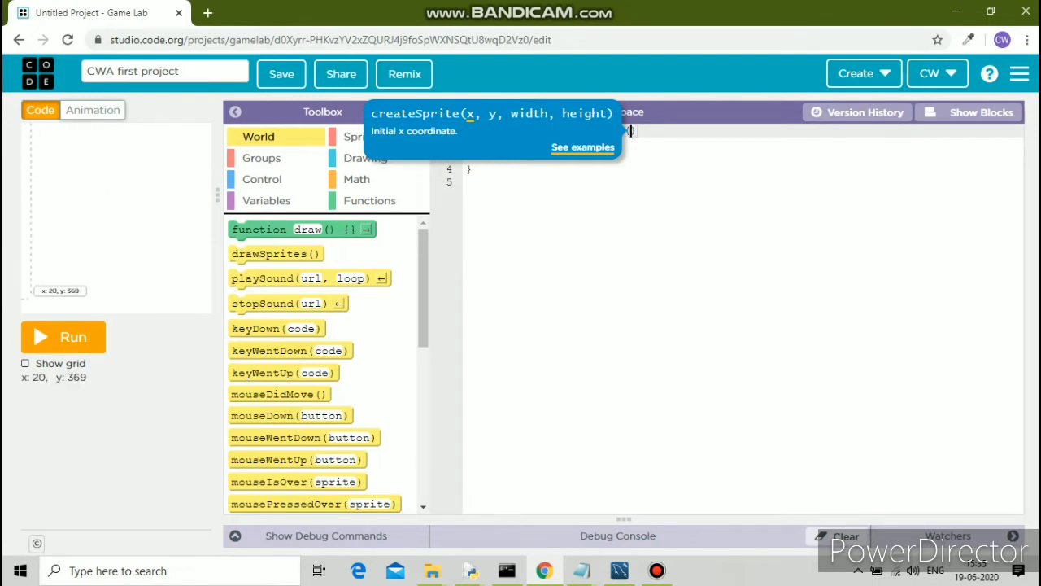
Check coordinates with the grid and fill createSprite(200,200,50,10).
{"action": "left_click", "coordinate": [26, 362]}
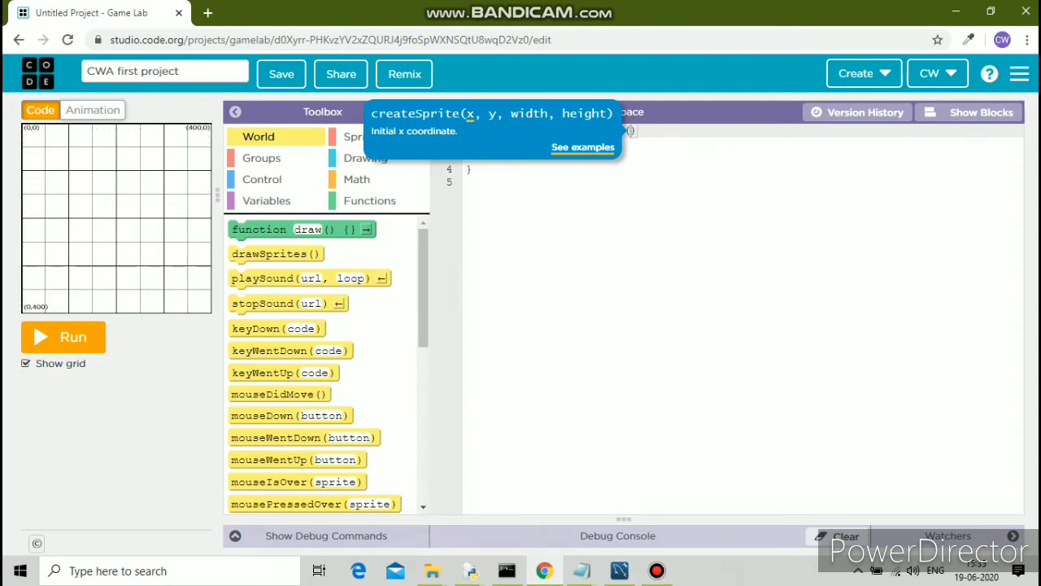
{"action": "left_click", "coordinate": [23, 363]}
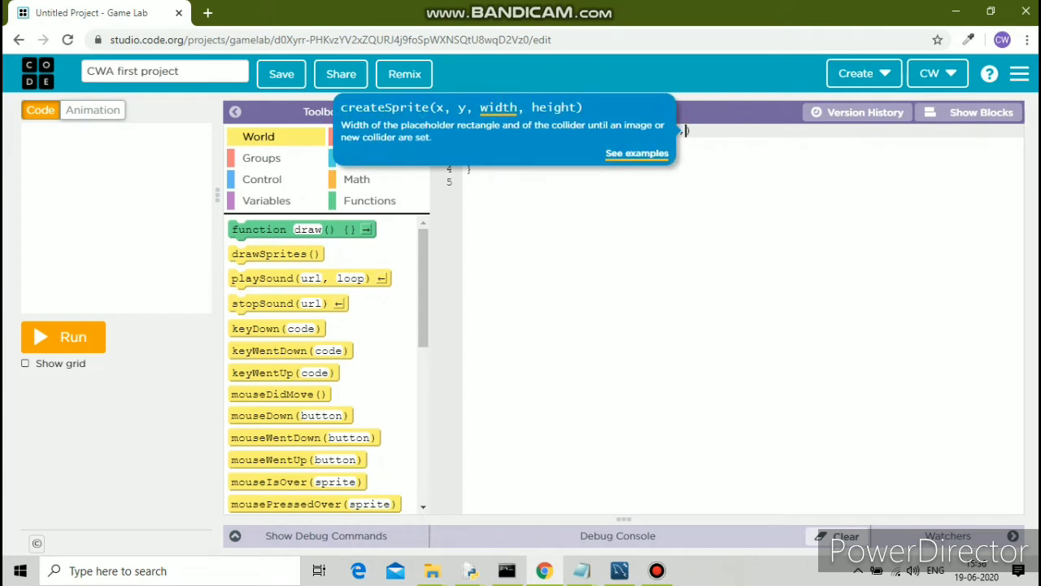
{"action": "type", "text": "50,10"}
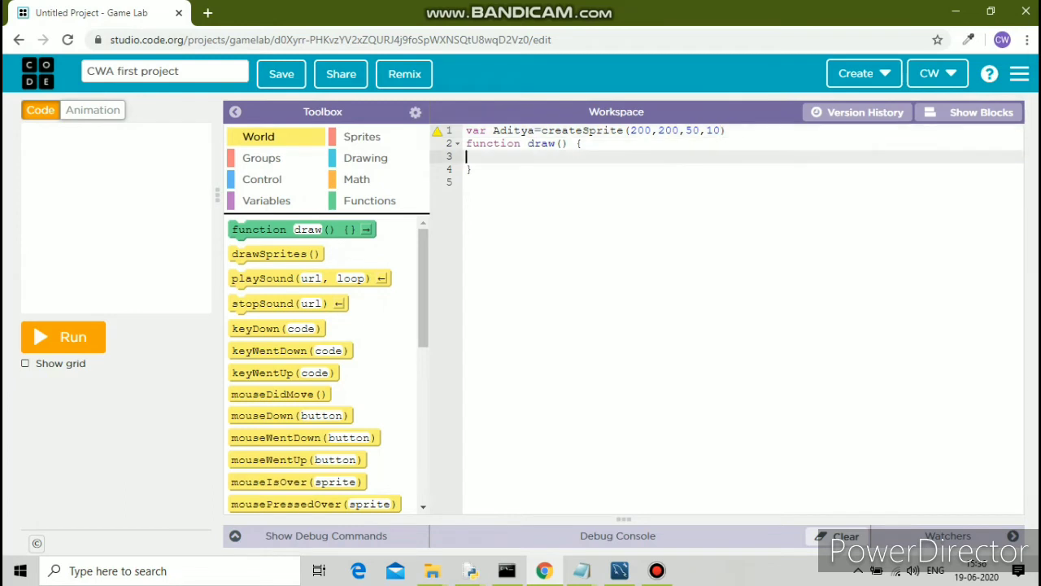
Call drawSprites() inside draw(), run to preview the sprite, then go to Animation.
{"action": "key", "text": "Enter"}
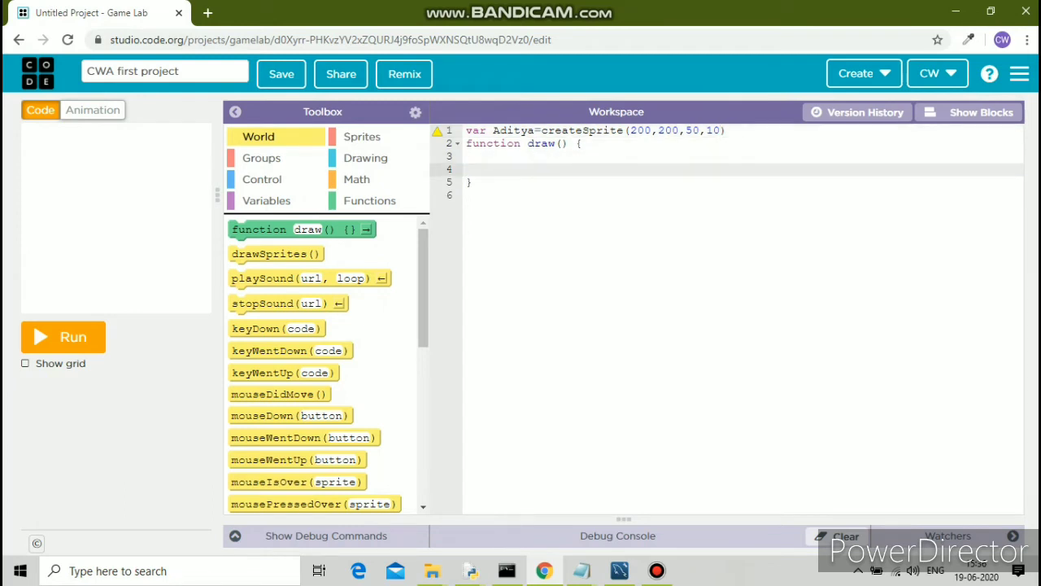
{"action": "type", "text": "drawSprites("}
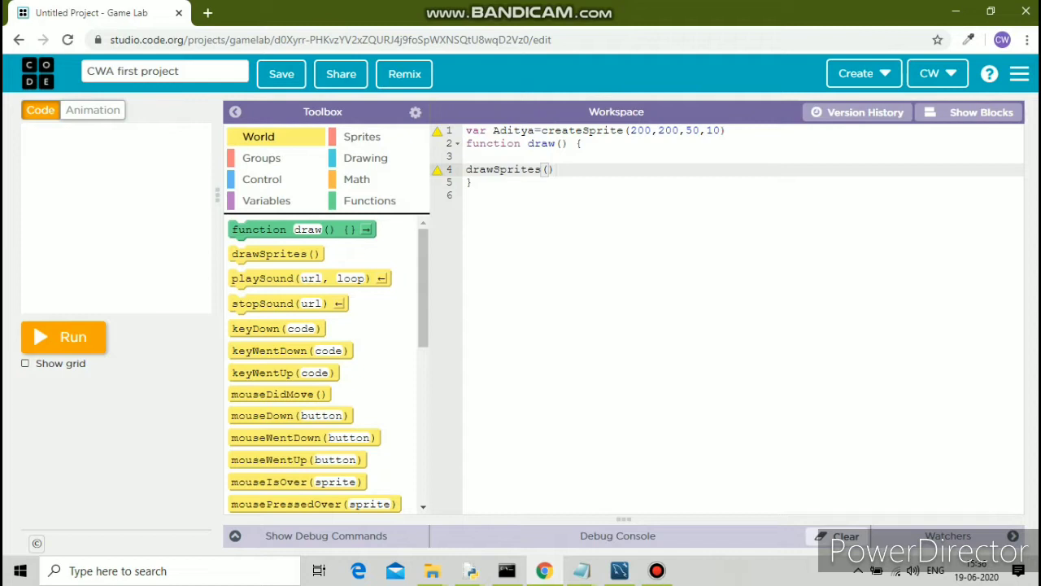
{"action": "left_click", "coordinate": [63, 337]}
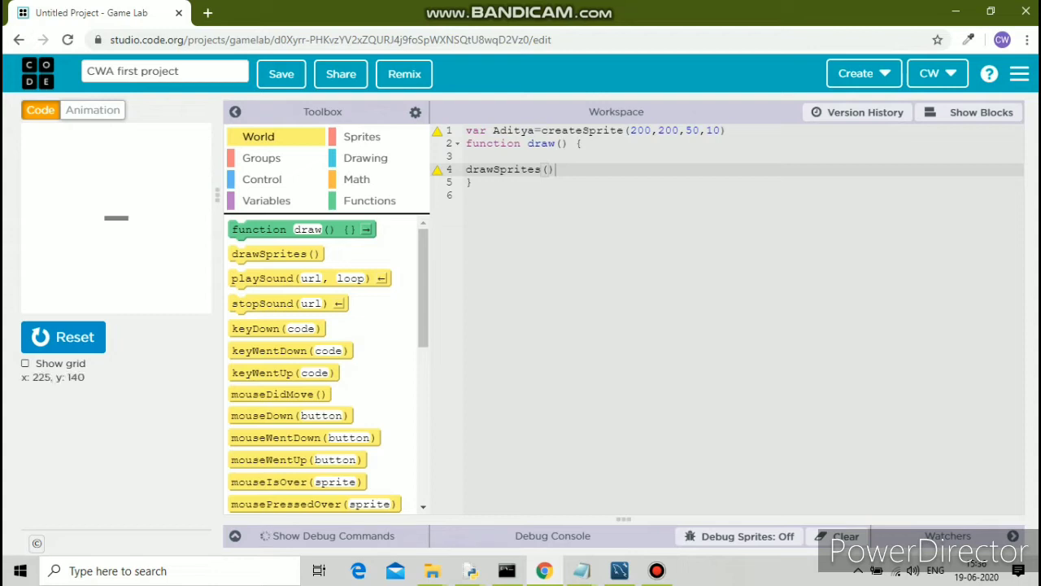
{"action": "left_click", "coordinate": [91, 111]}
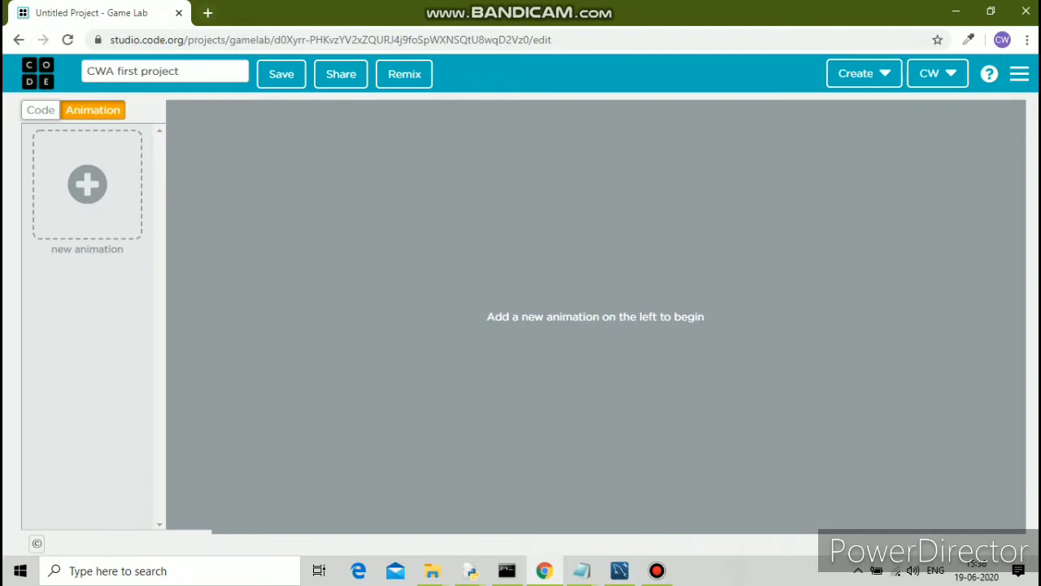
Browse Google image results for 'heroes' in a new tab and return to Game Lab.
{"action": "left_click", "coordinate": [231, 13]}
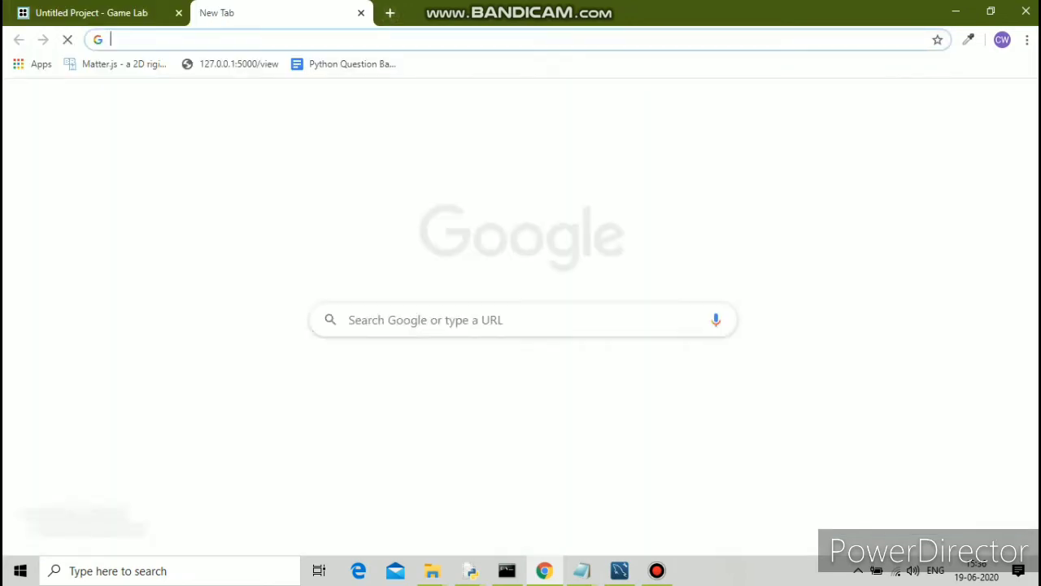
{"action": "type", "text": "hero"}
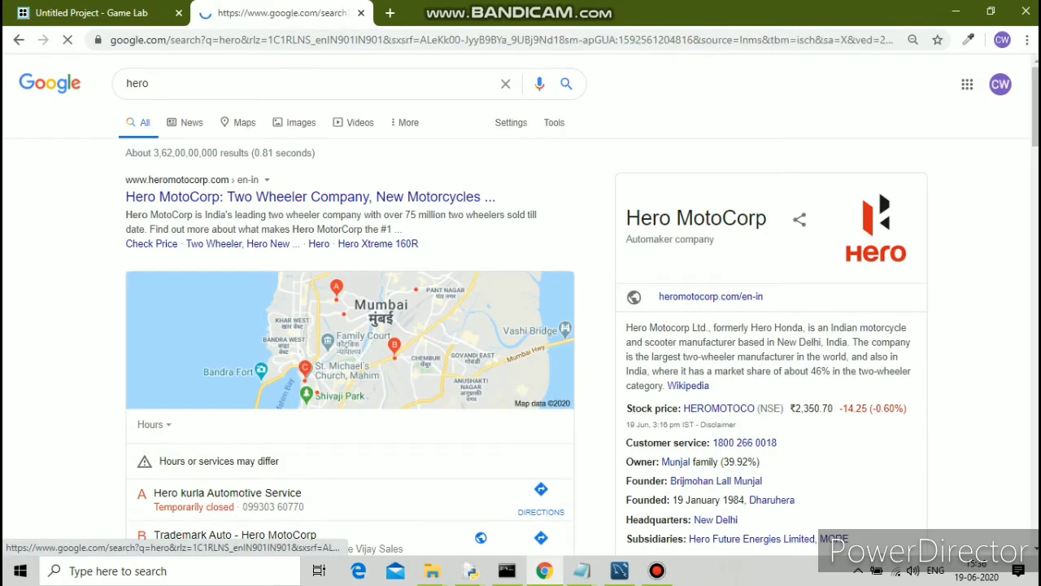
{"action": "left_click", "coordinate": [300, 122]}
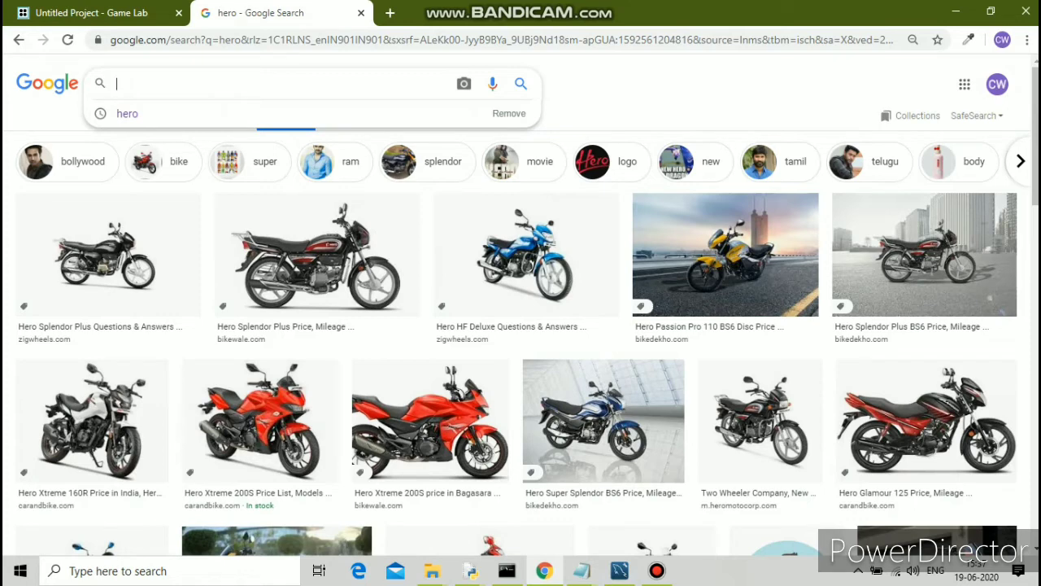
{"action": "type", "text": "her"}
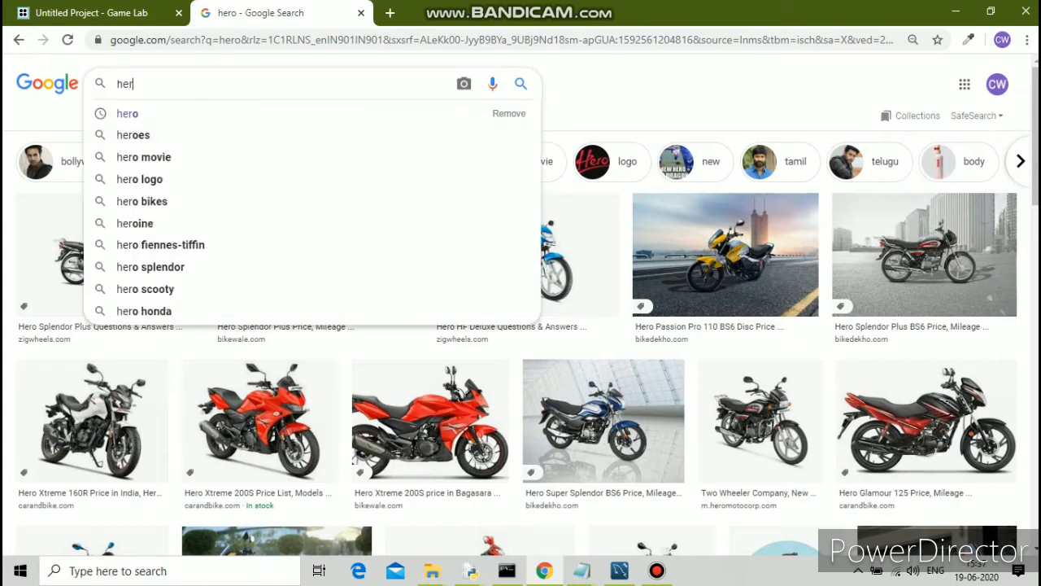
{"action": "type", "text": "o"}
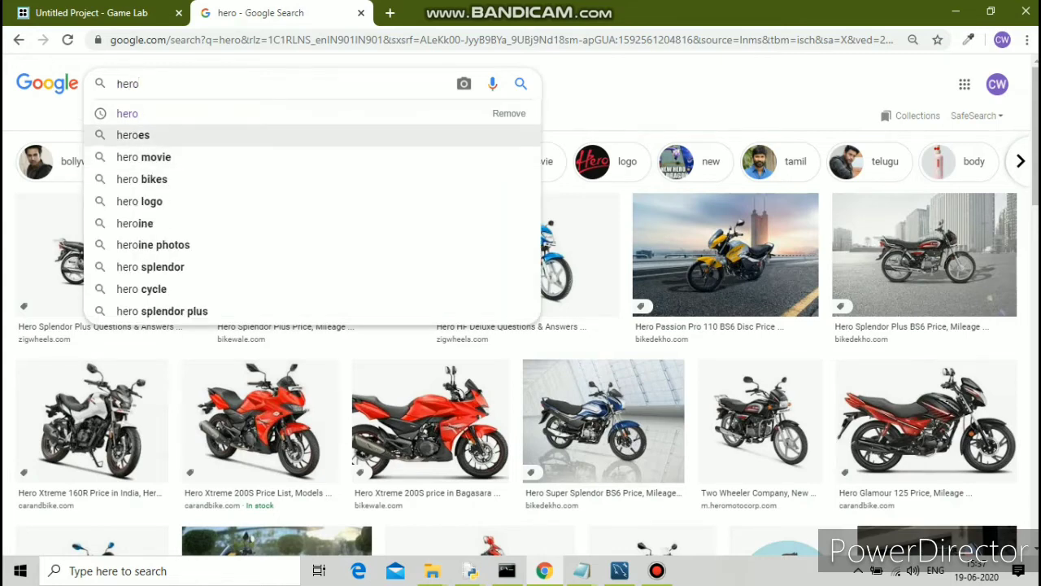
{"action": "left_click", "coordinate": [132, 134]}
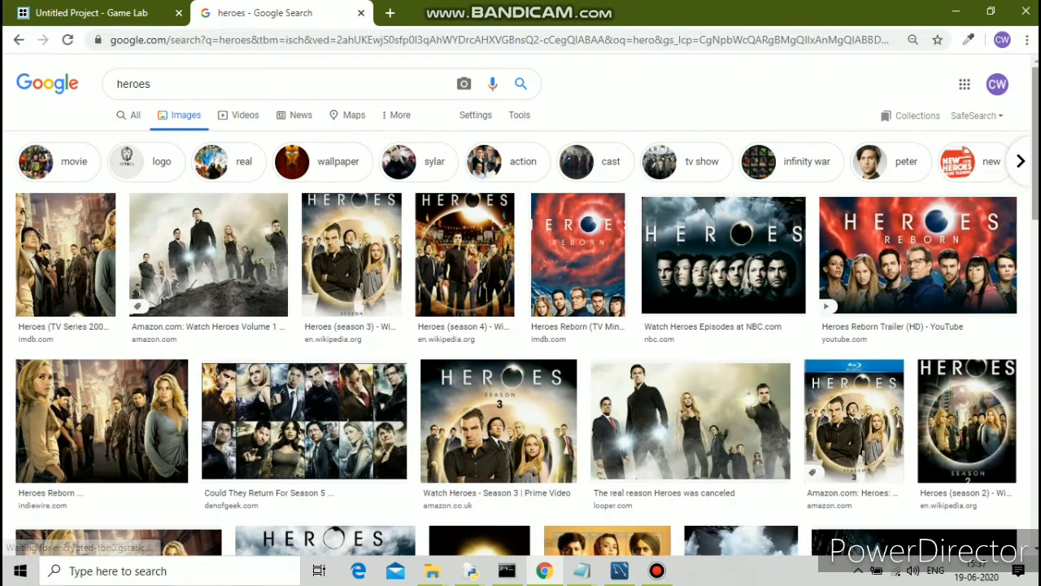
{"action": "scroll", "scroll_direction": "down", "scroll_amount": 3}
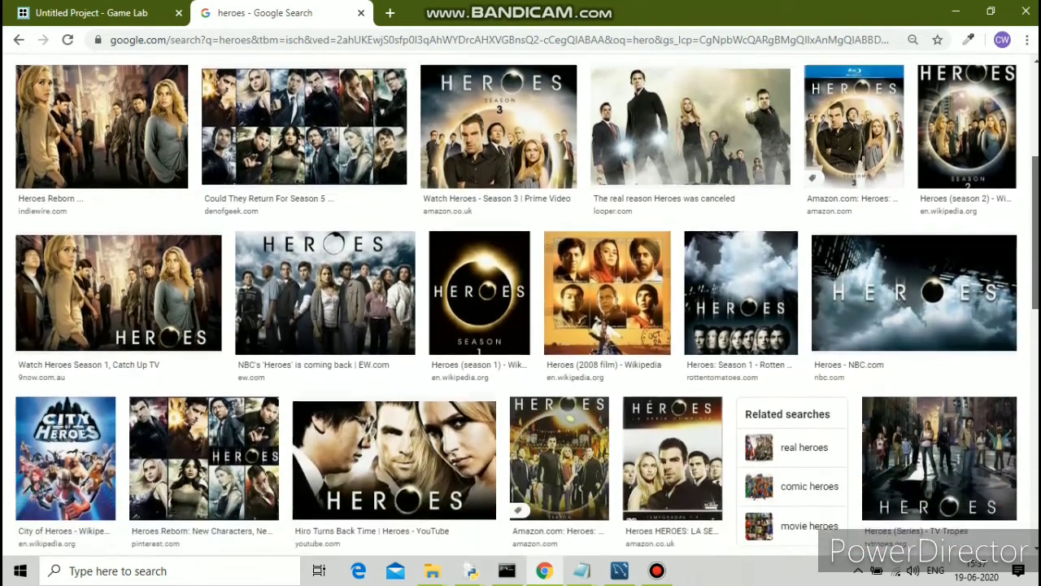
{"action": "scroll", "scroll_direction": "up", "scroll_amount": 3}
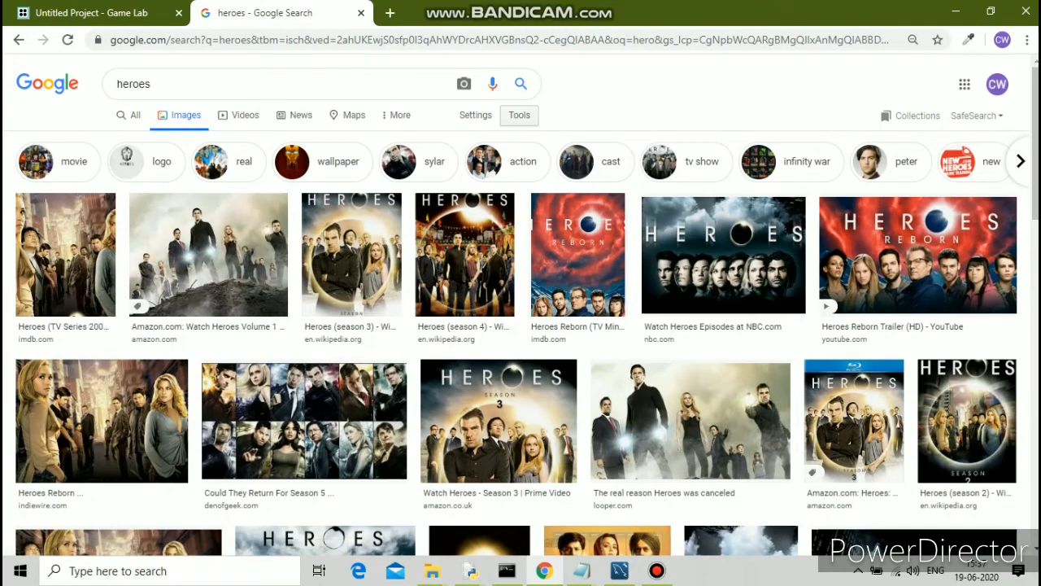
{"action": "left_click", "coordinate": [97, 13]}
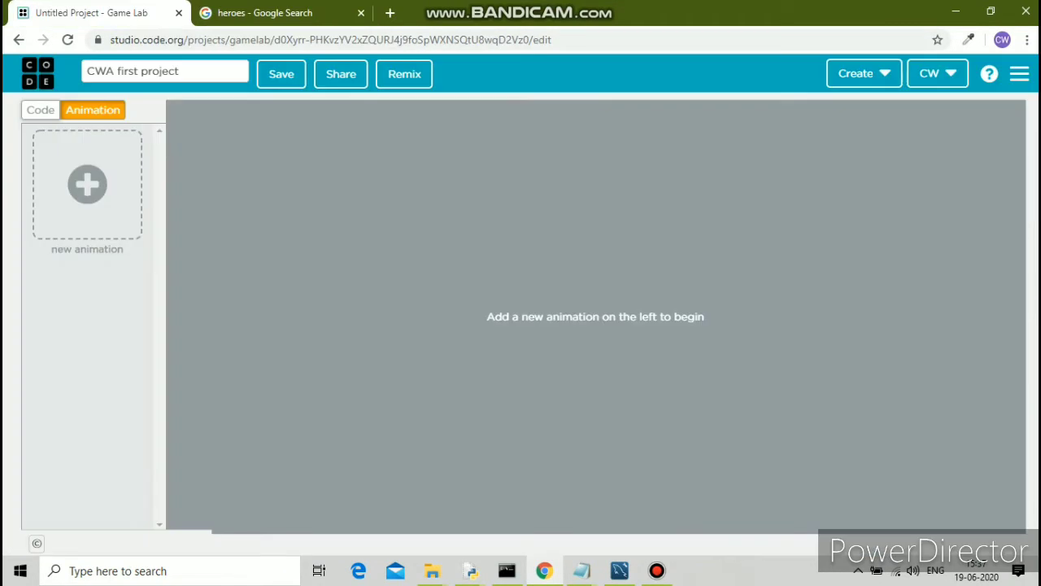
Add background(blue); on line 2 and end lines 1 and 2 with semicolons.
{"action": "left_click", "coordinate": [39, 110]}
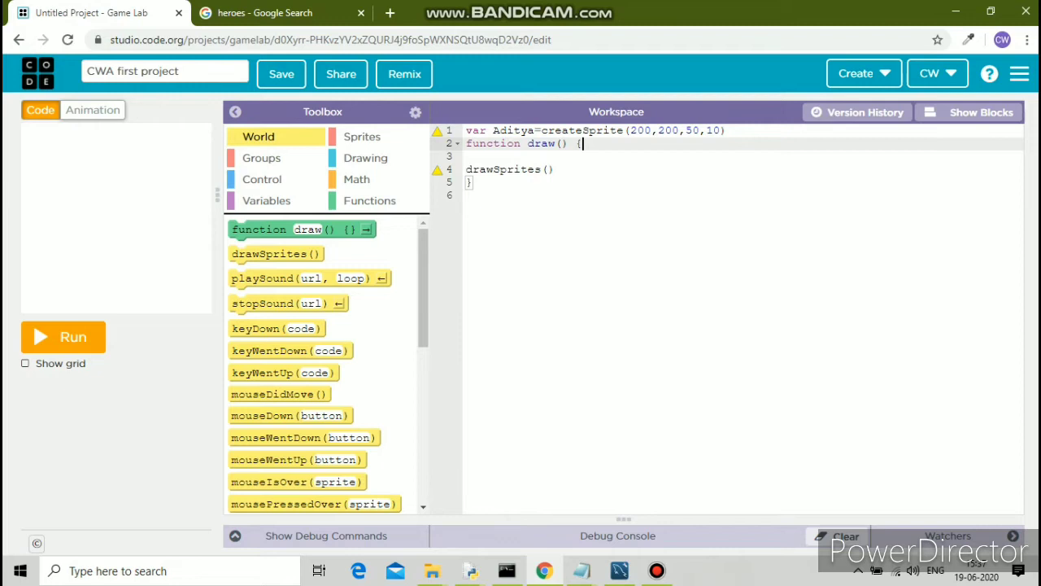
{"action": "key", "text": "Enter"}
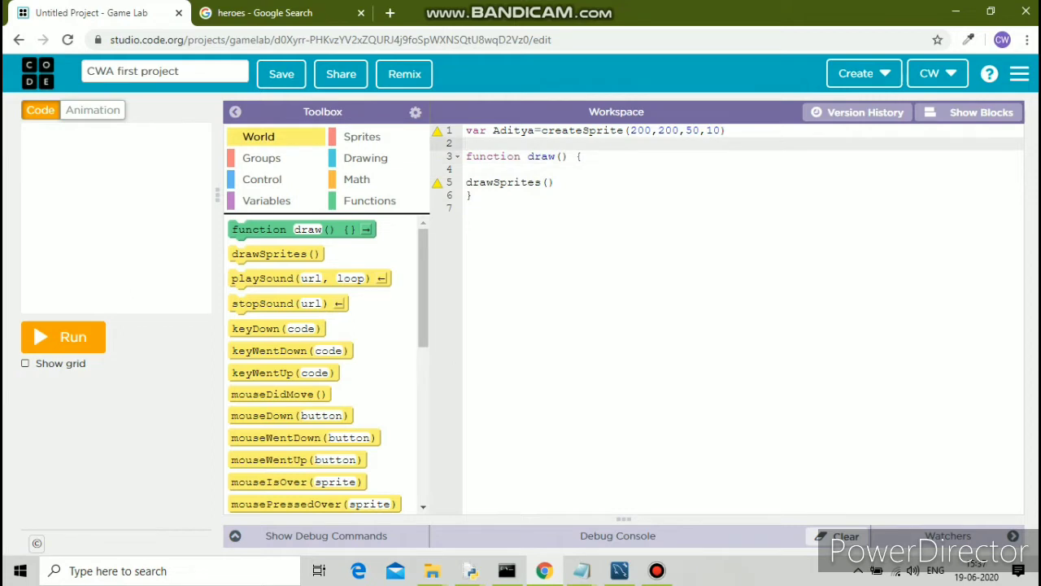
{"action": "type", "text": "back"}
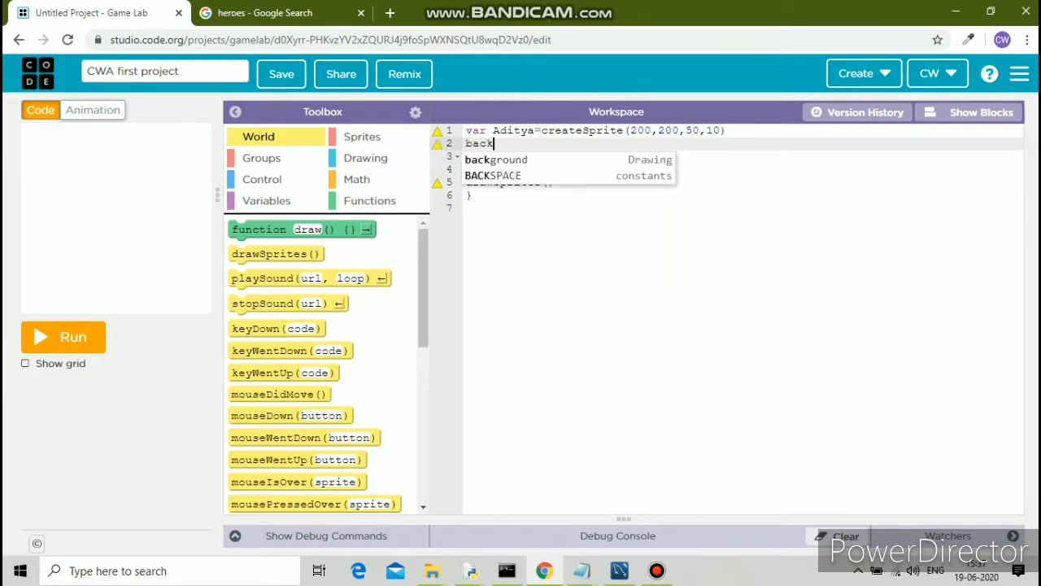
{"action": "left_click", "coordinate": [495, 159]}
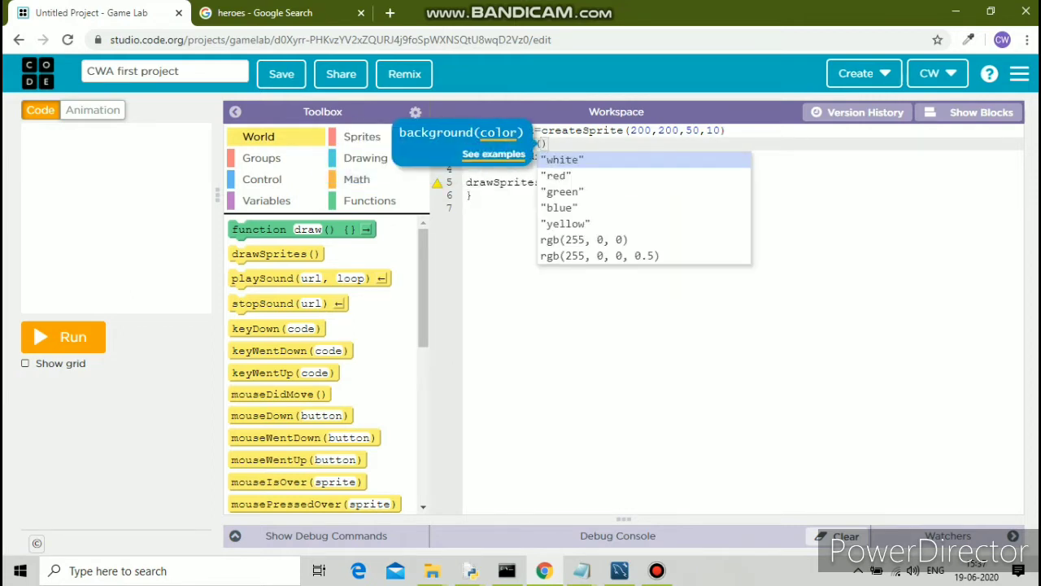
{"action": "mouse_move", "coordinate": [564, 223]}
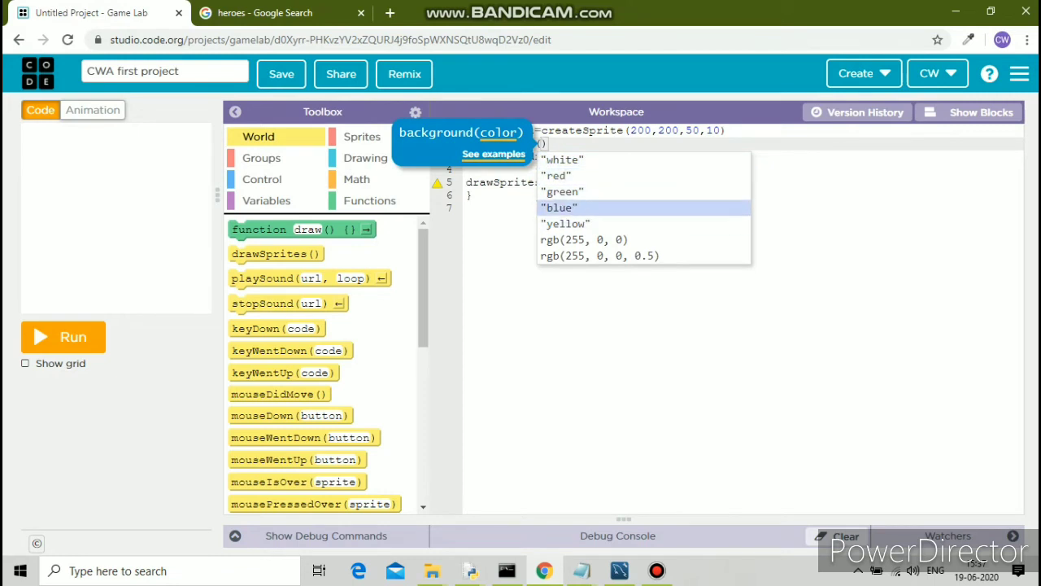
{"action": "type", "text": "bla"}
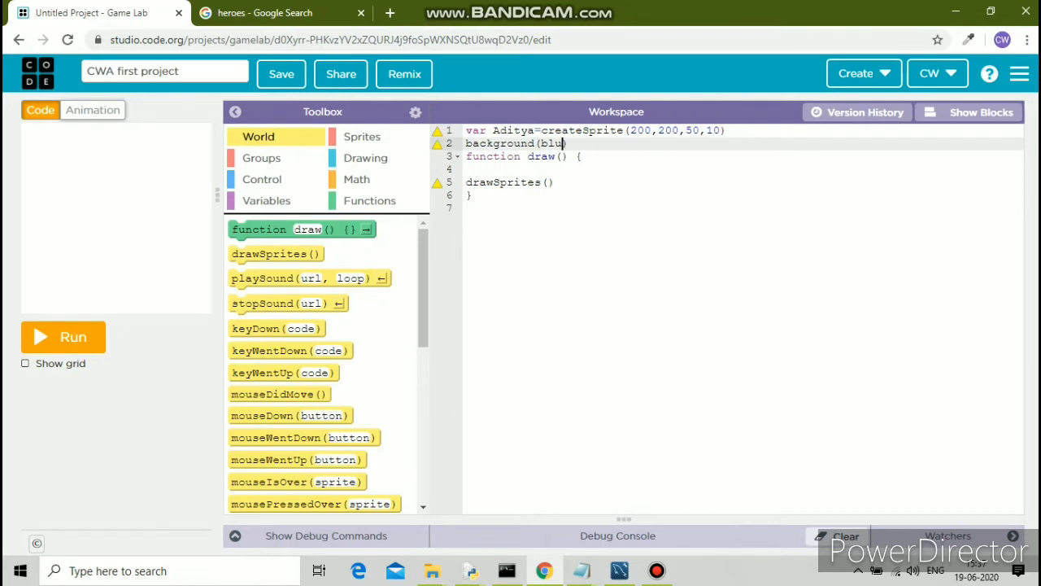
{"action": "type", "text": "e"}
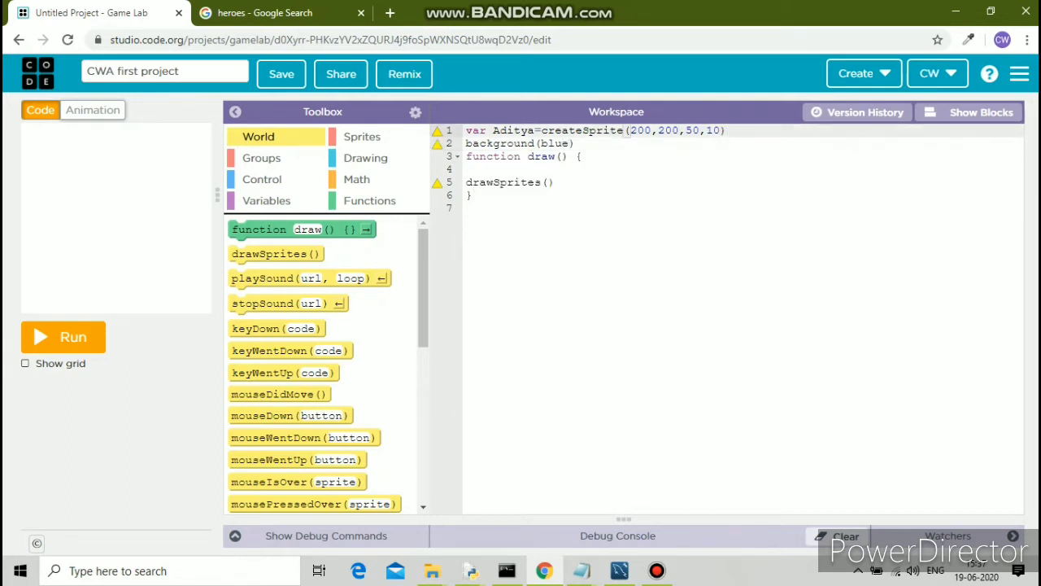
{"action": "type", "text": ";"}
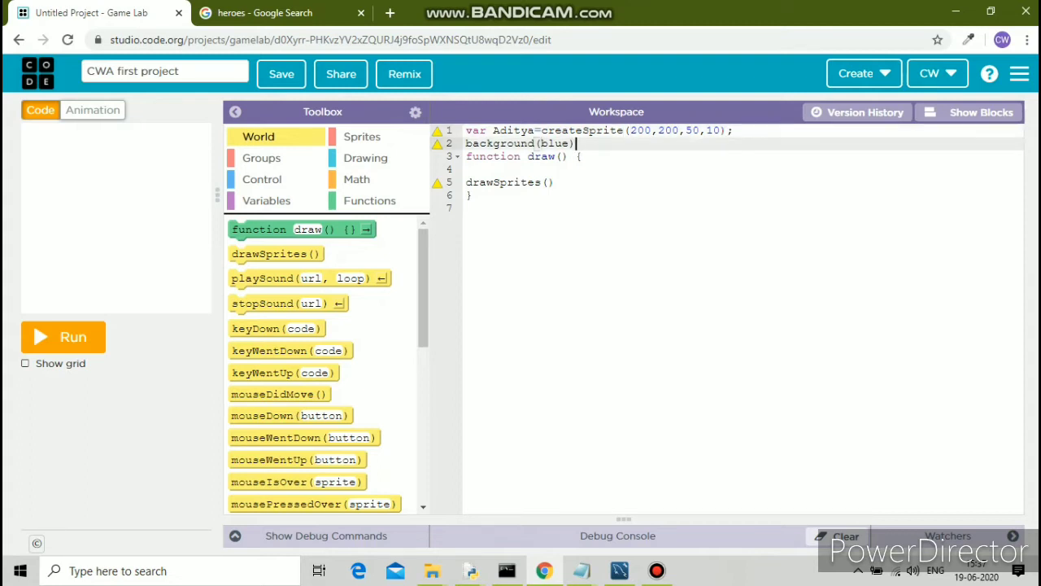
{"action": "type", "text": ";"}
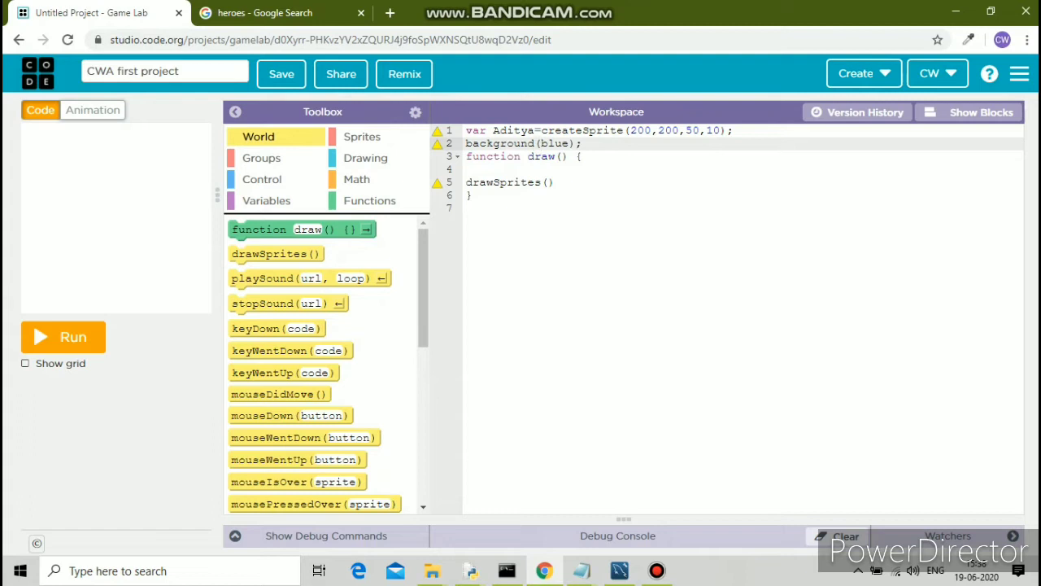
{"action": "mouse_move", "coordinate": [89, 144]}
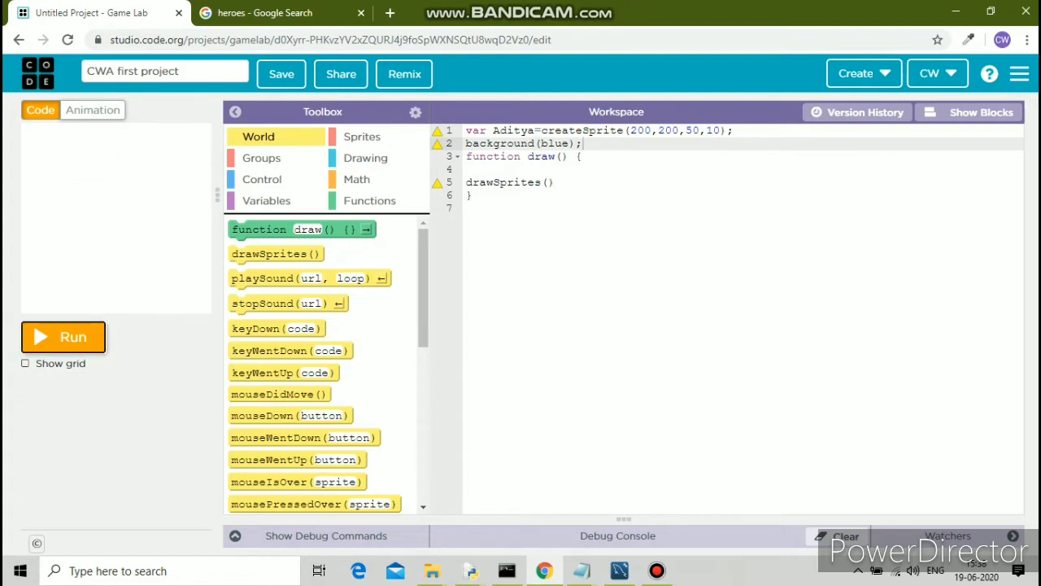
Run the program, correct the rejected colour so background("black") works, and return to the image search.
{"action": "left_click", "coordinate": [62, 337]}
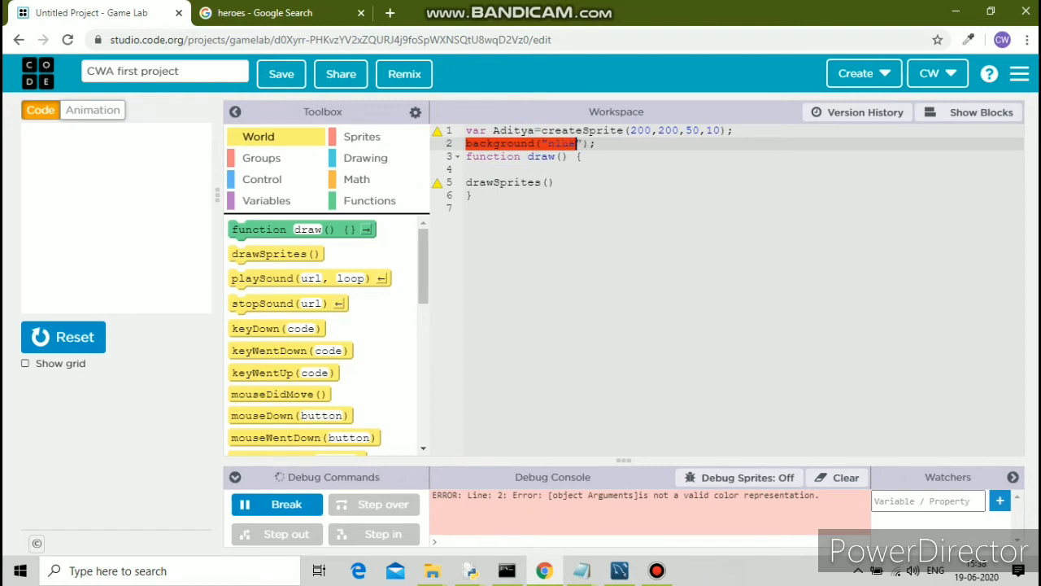
{"action": "key", "text": "Backspace"}
{"action": "type", "text": "ack"}
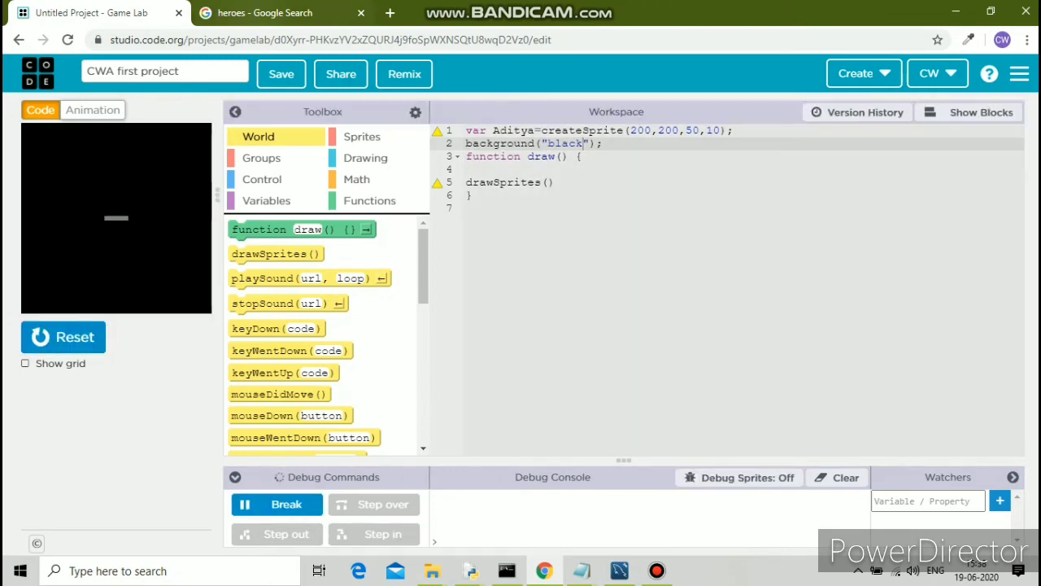
{"action": "left_click", "coordinate": [277, 13]}
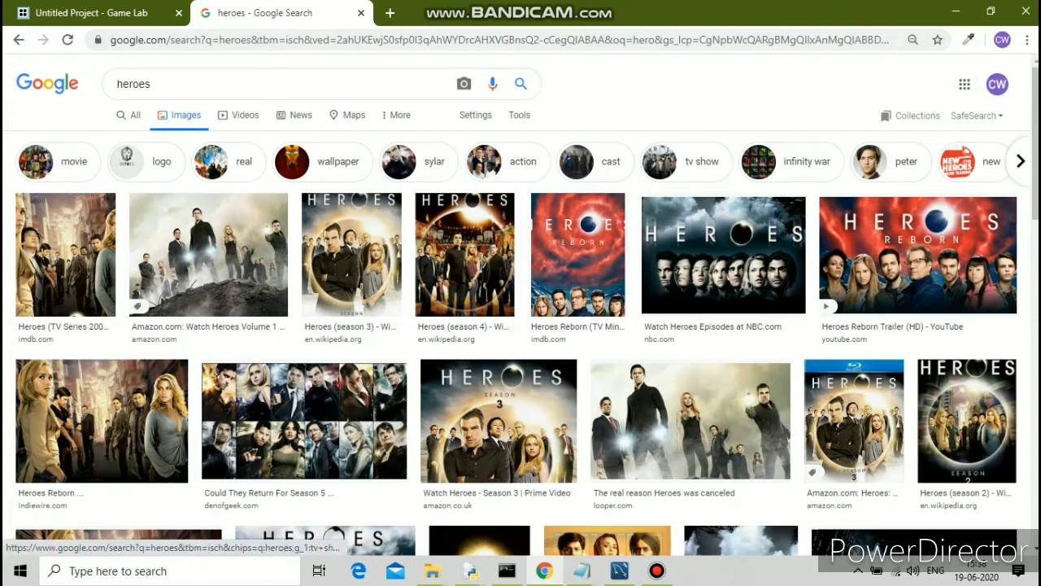
{"action": "mouse_move", "coordinate": [181, 114]}
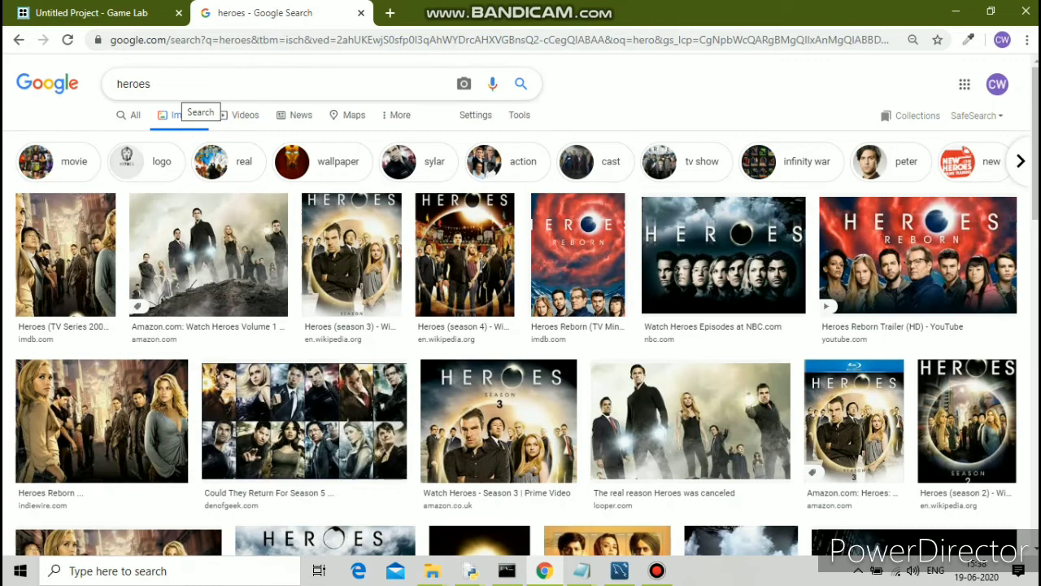
Search 'harry potter' images and filter them to black via Tools > Color.
{"action": "type", "text": "harry pott"}
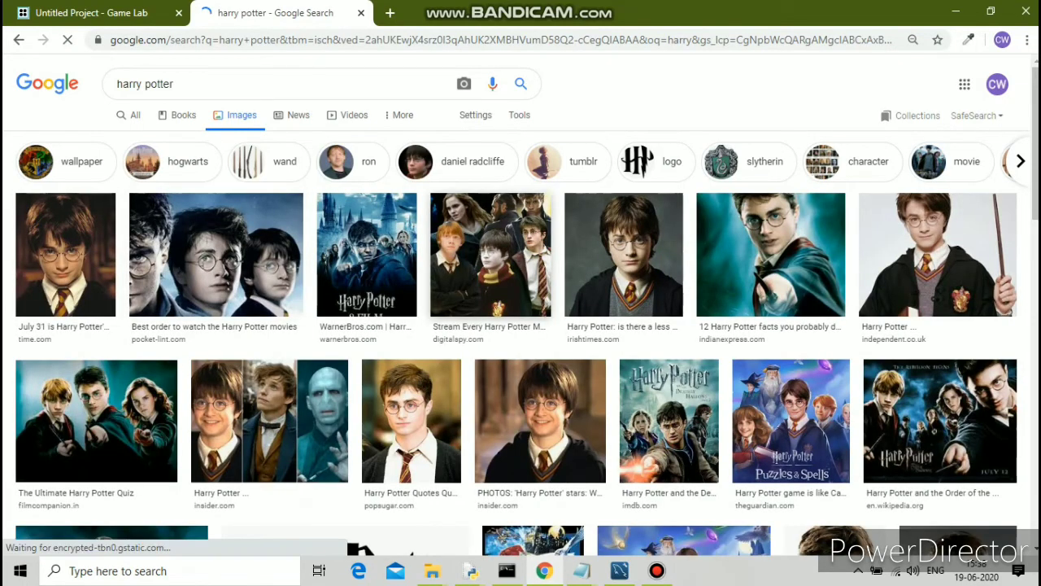
{"action": "left_click", "coordinate": [519, 114]}
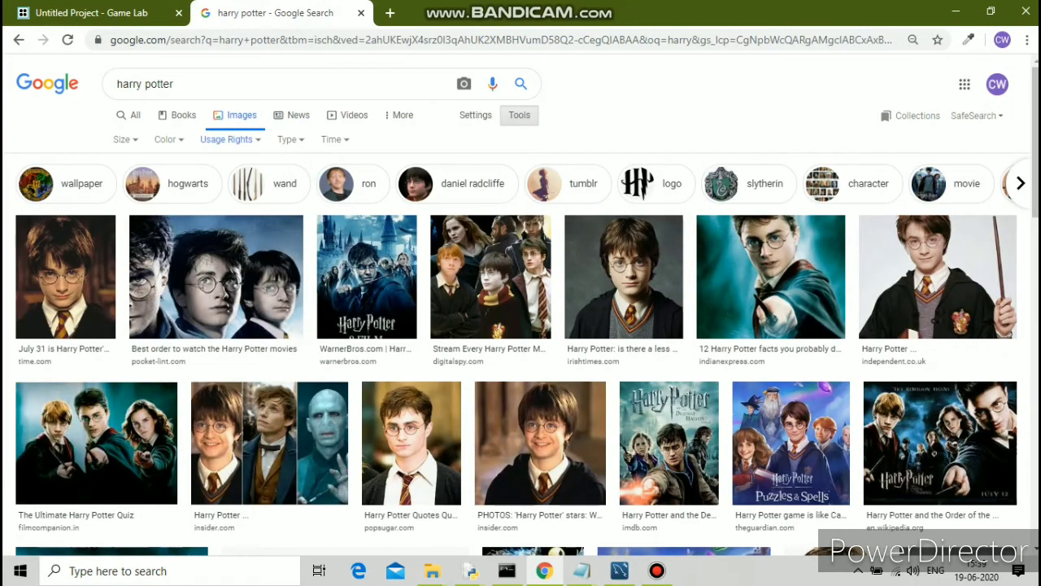
{"action": "left_click", "coordinate": [166, 140]}
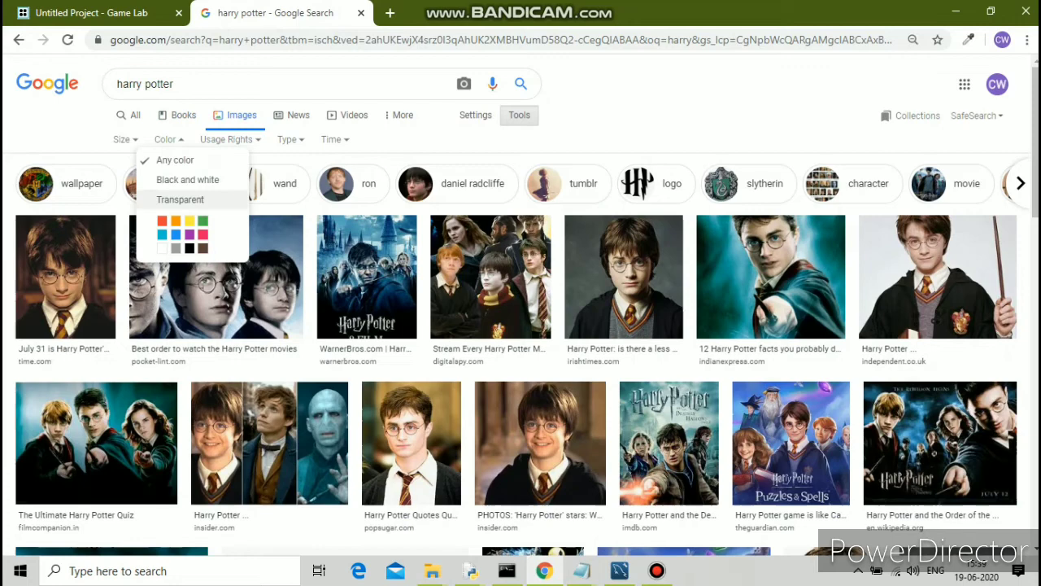
{"action": "left_click", "coordinate": [187, 179]}
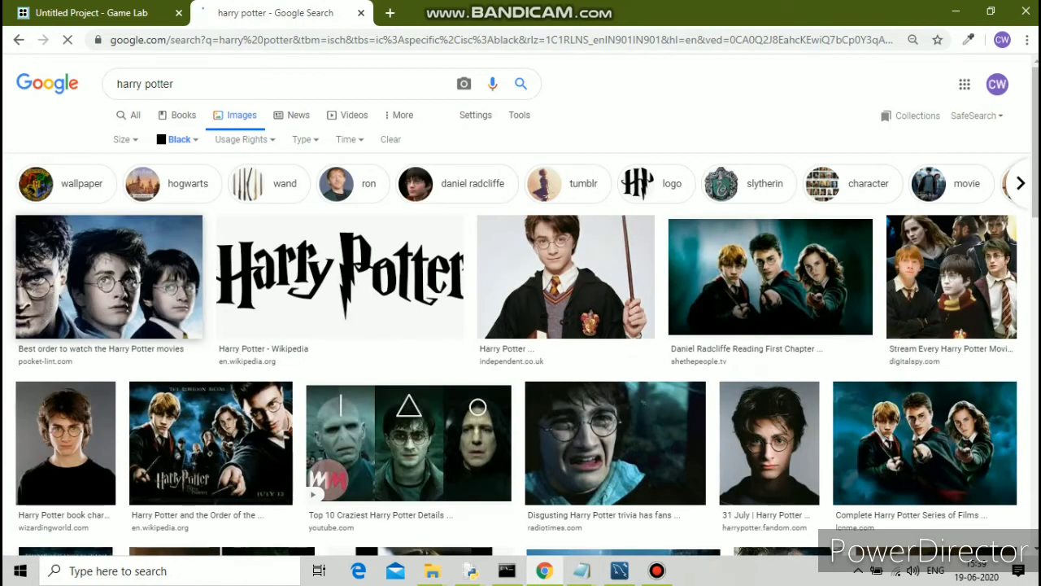
Browse the black-filtered results, then go back to the Game Lab project.
{"action": "scroll", "scroll_direction": "down", "scroll_amount": 3}
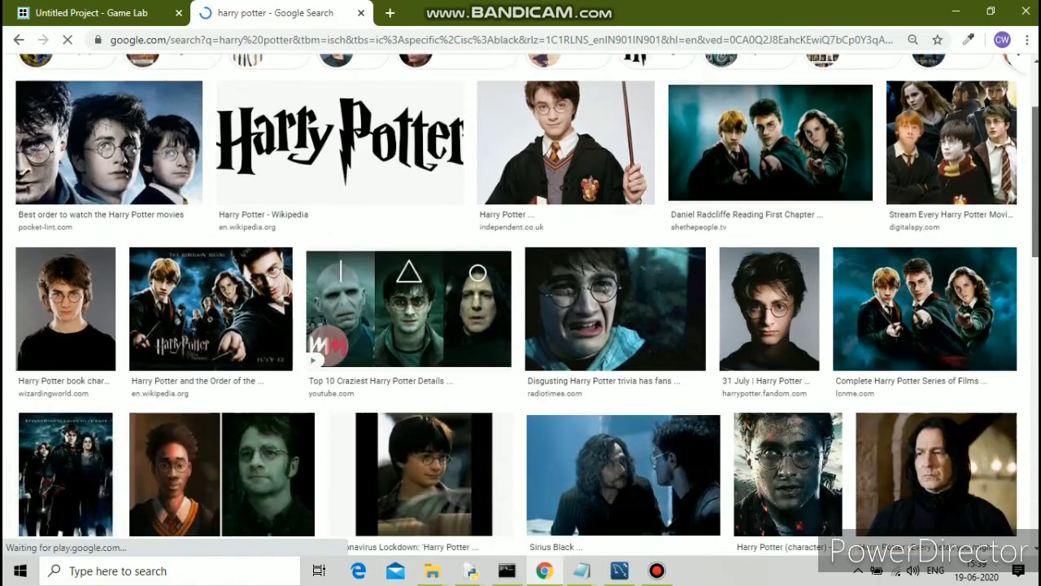
{"action": "scroll", "scroll_direction": "down", "scroll_amount": 3}
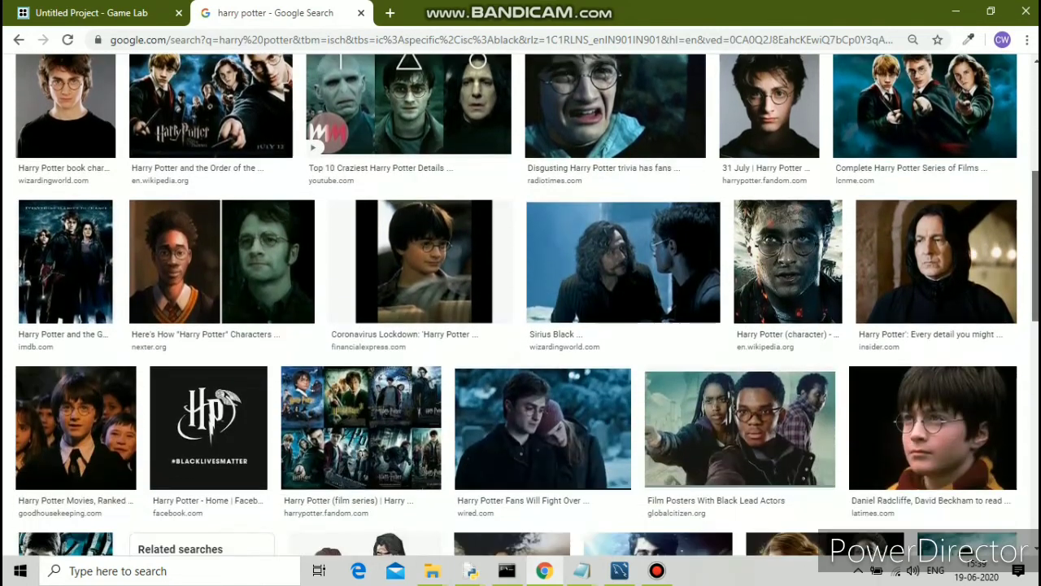
{"action": "scroll", "scroll_direction": "down", "scroll_amount": 3}
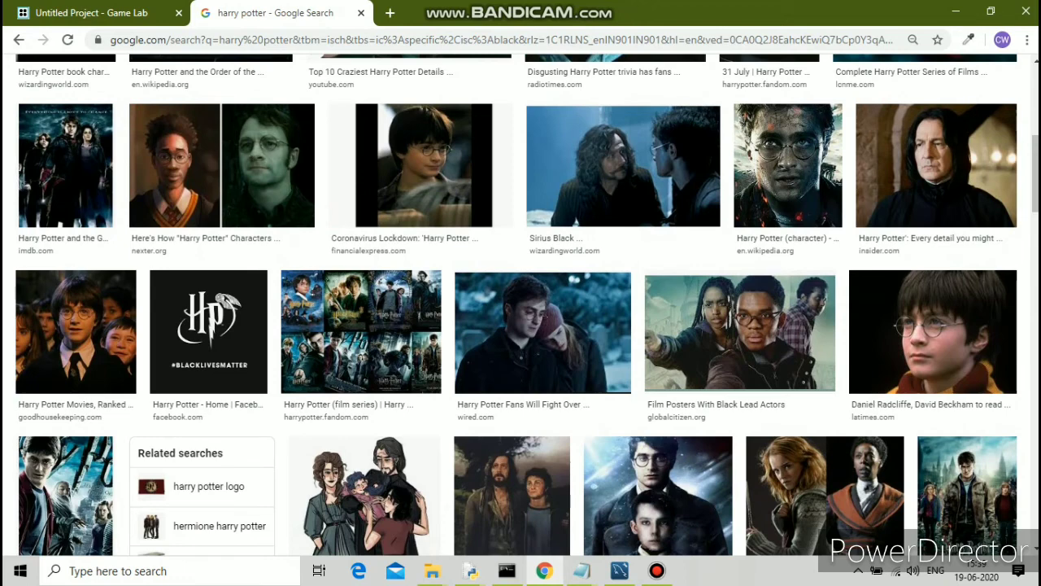
{"action": "scroll", "scroll_direction": "up", "scroll_amount": 3}
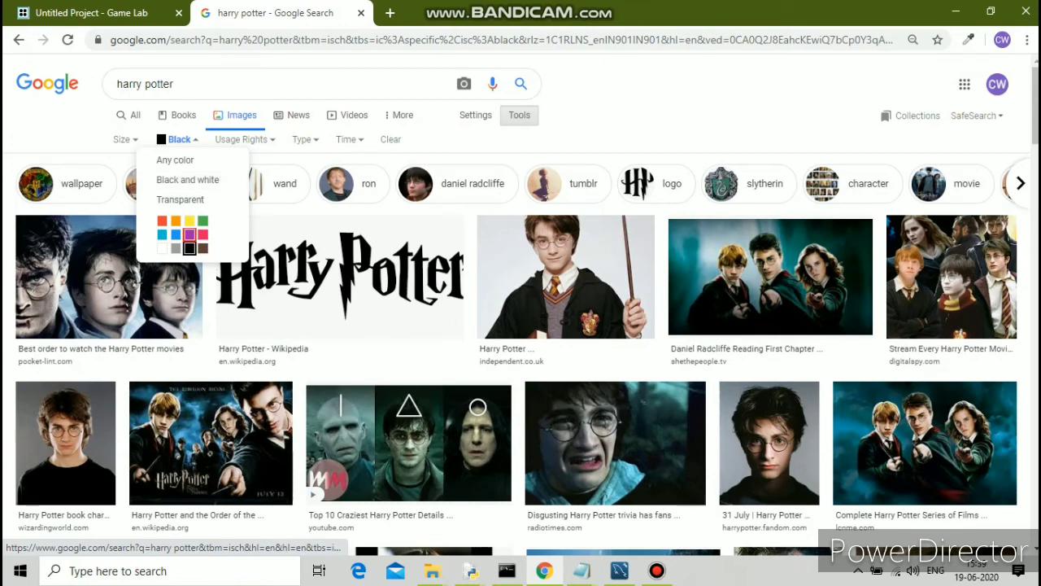
{"action": "left_click", "coordinate": [98, 14]}
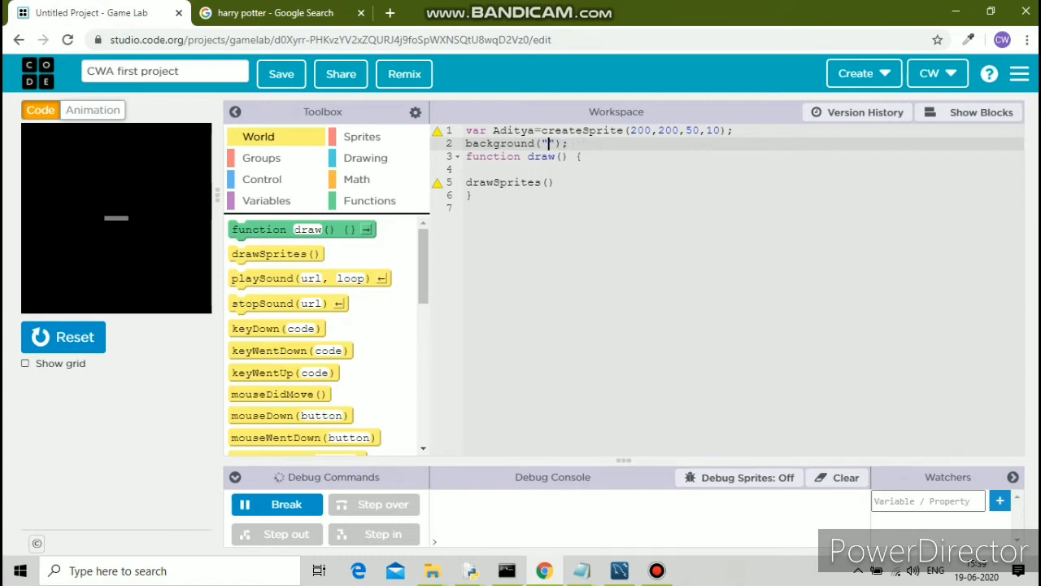
Make line 2 read background("white"), stop the game, and return to the image results.
{"action": "type", "text": "white"}
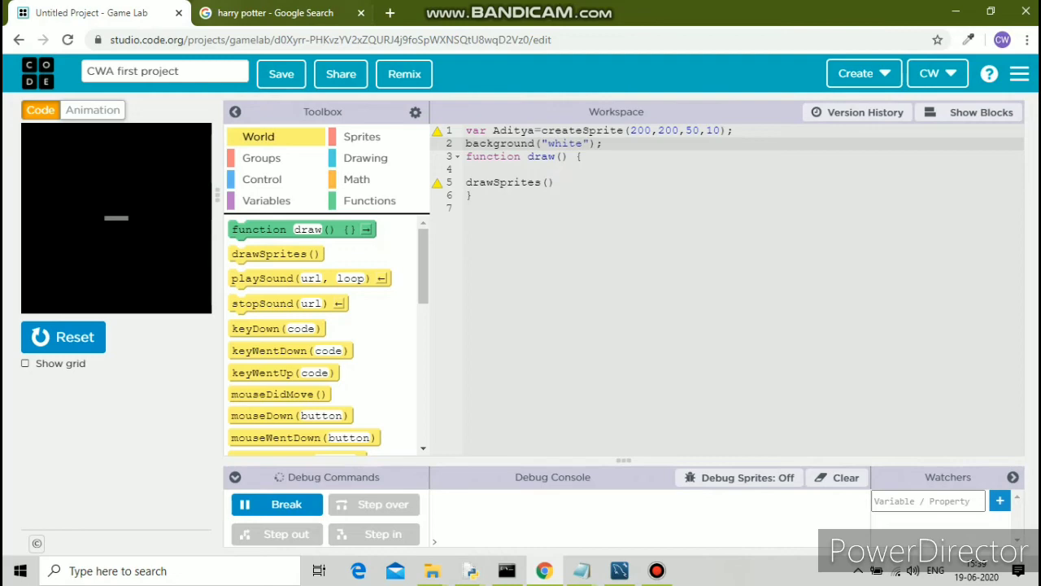
{"action": "left_click", "coordinate": [61, 336]}
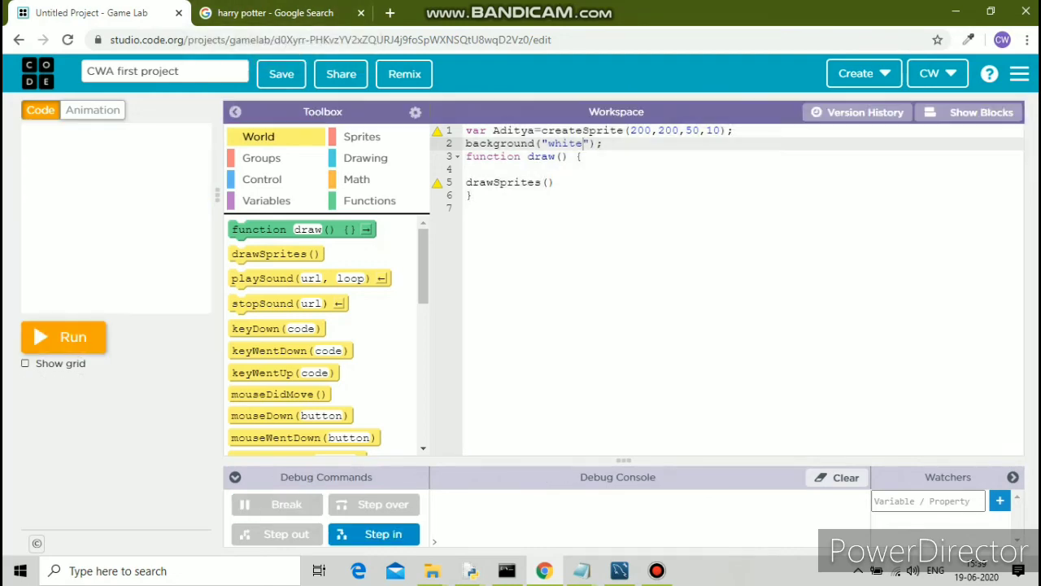
{"action": "left_click", "coordinate": [276, 13]}
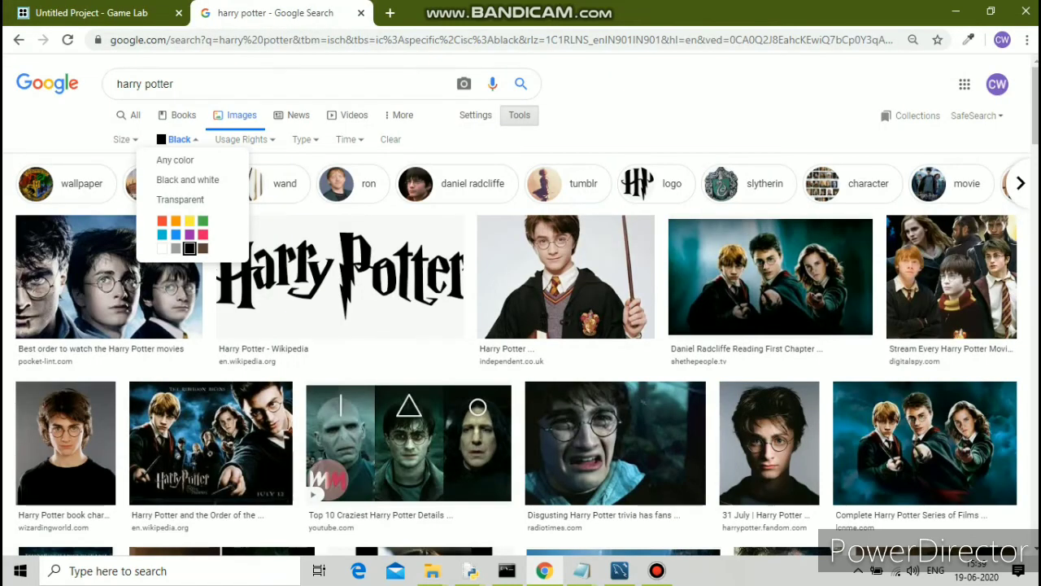
Filter results to white and choose Save image as on the black-and-white portrait.
{"action": "left_click", "coordinate": [163, 249]}
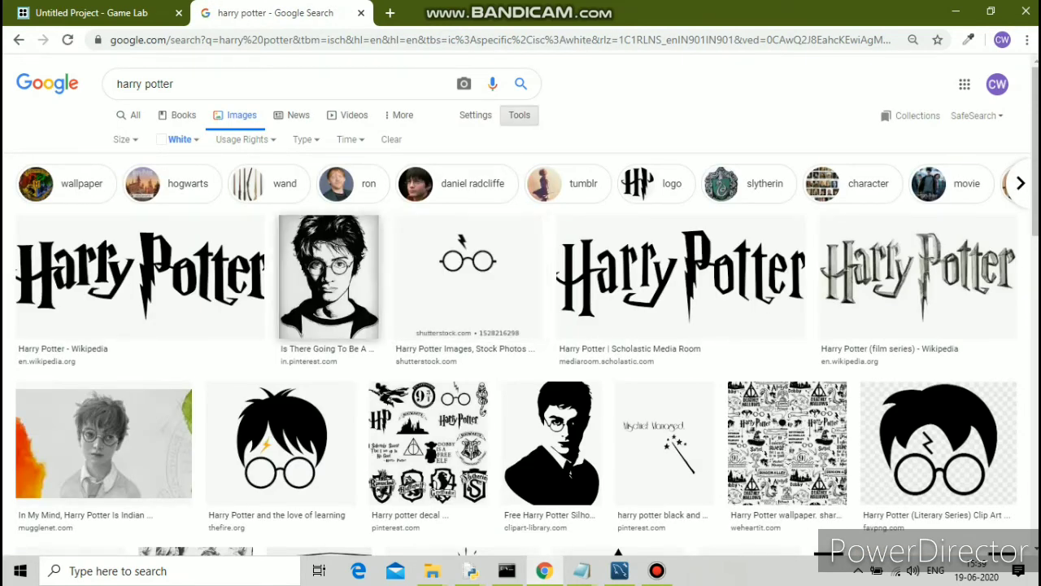
{"action": "right_click", "coordinate": [328, 276]}
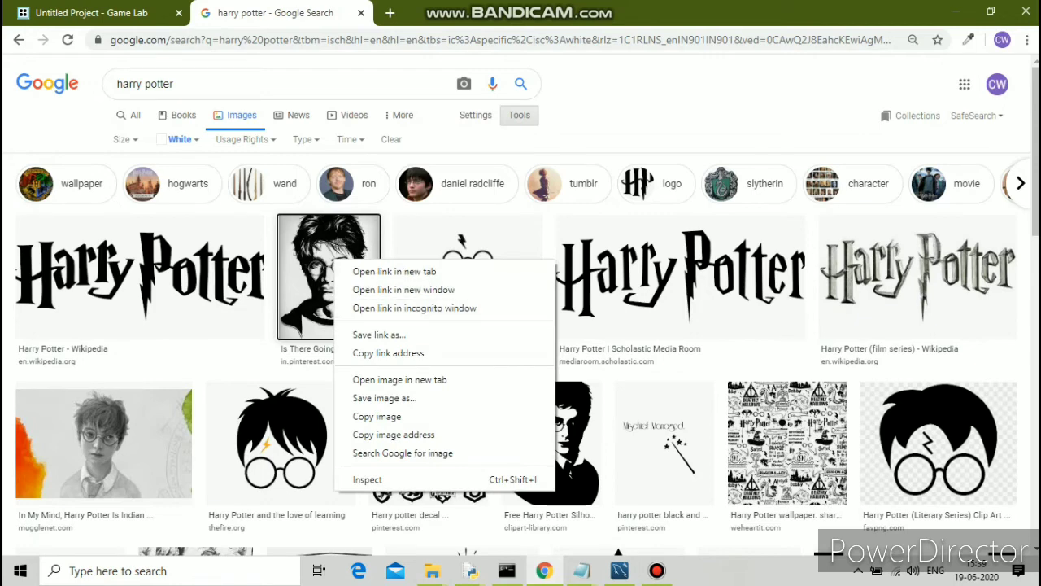
{"action": "mouse_move", "coordinate": [387, 354]}
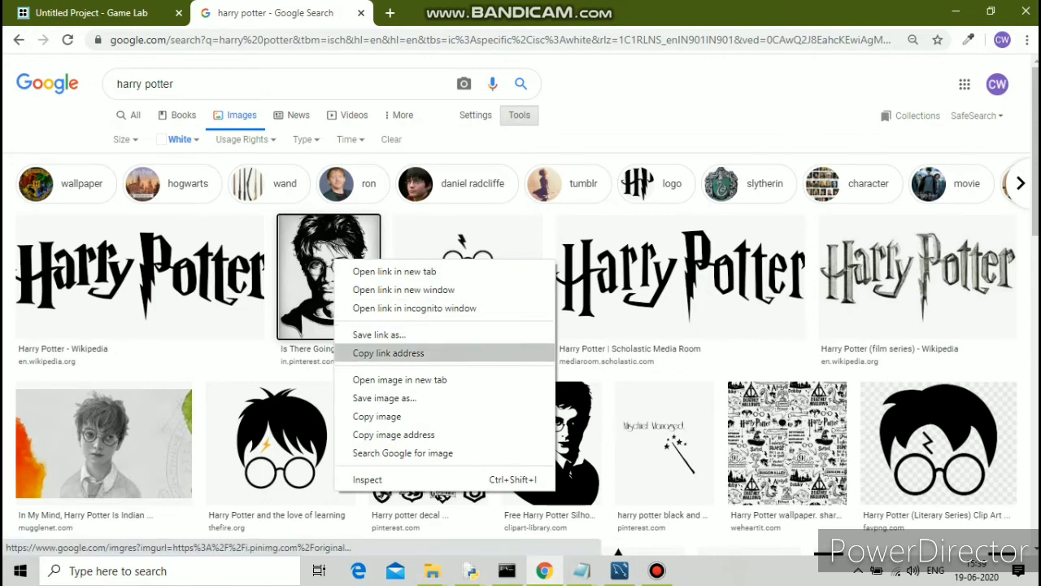
{"action": "left_click", "coordinate": [394, 353]}
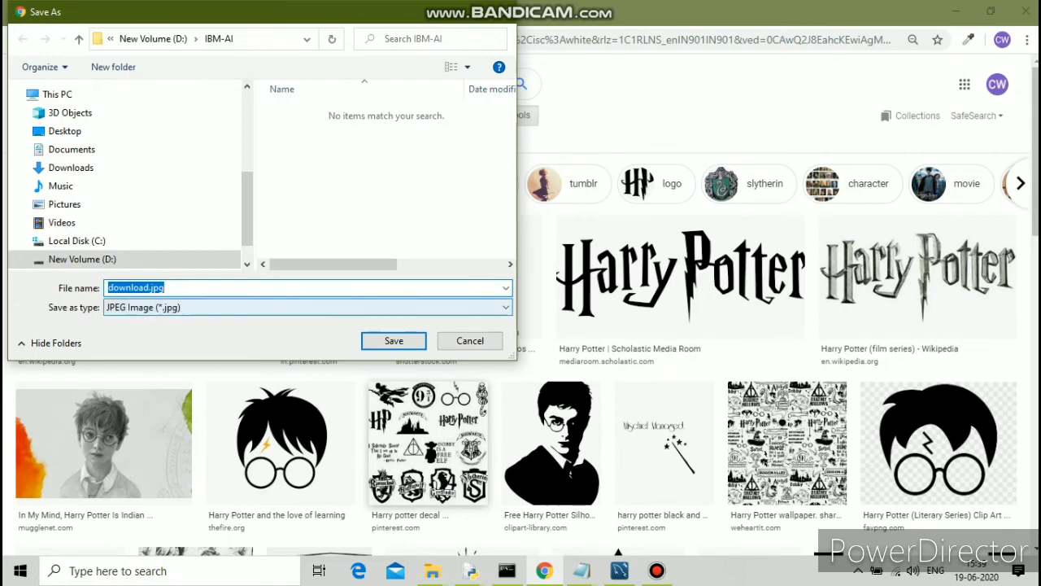
Save the portrait to the Desktop as download.jpg.
{"action": "left_click", "coordinate": [65, 130]}
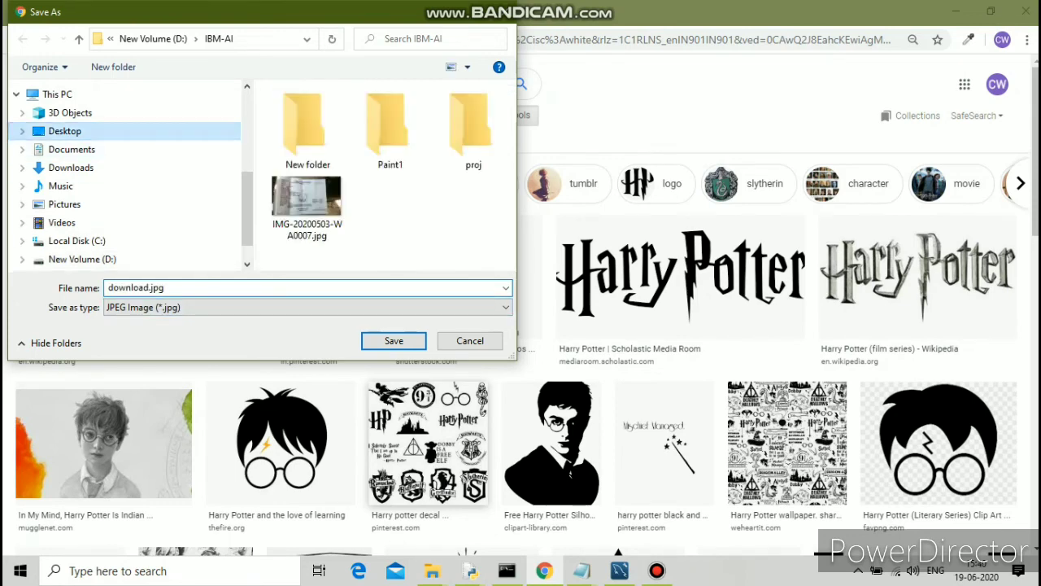
{"action": "left_click", "coordinate": [65, 130]}
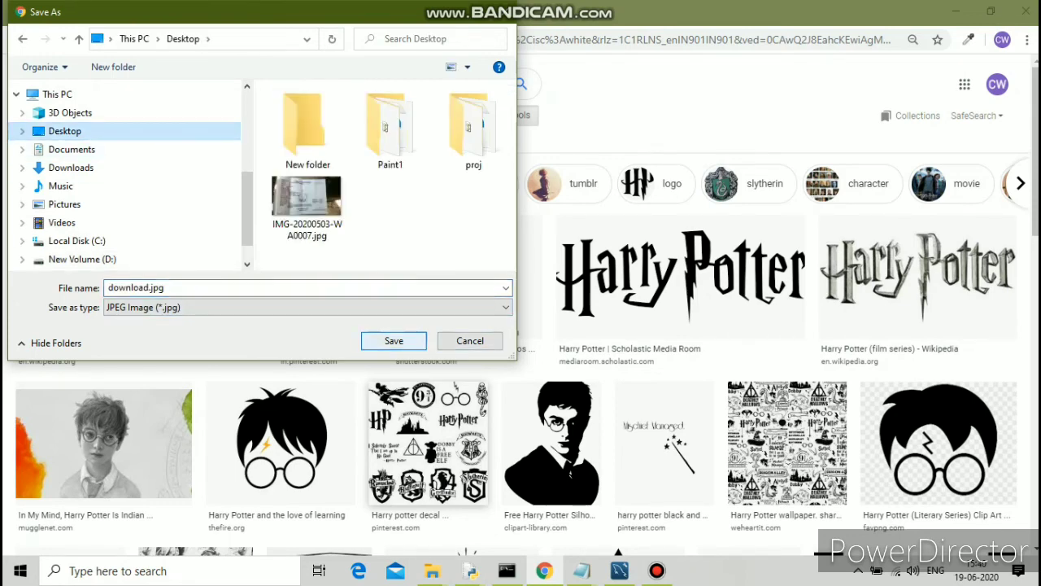
{"action": "left_click", "coordinate": [394, 340]}
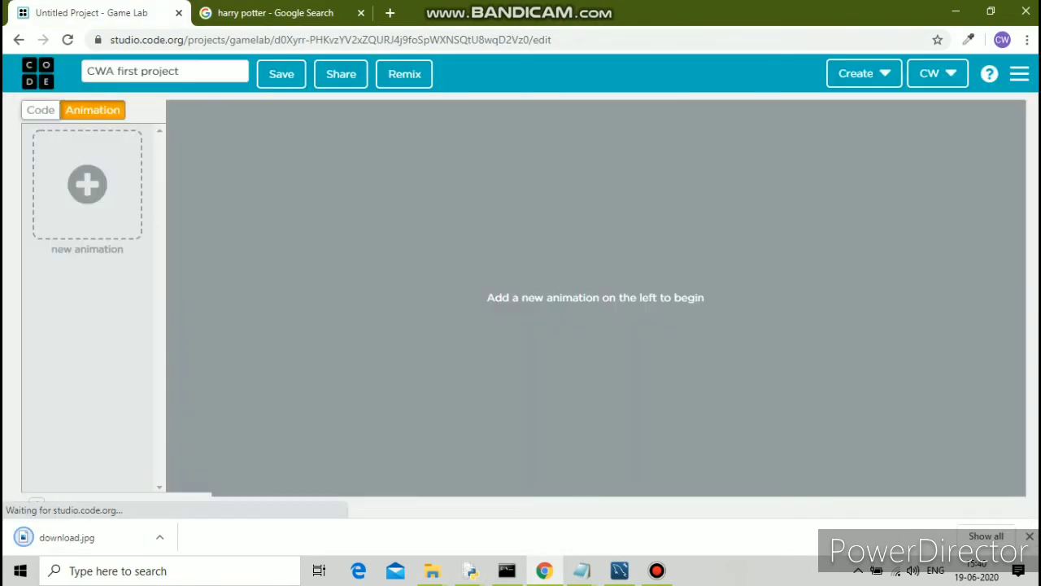
Upload download.jpg from the Desktop as a new animation and return to the code.
{"action": "left_click", "coordinate": [86, 183]}
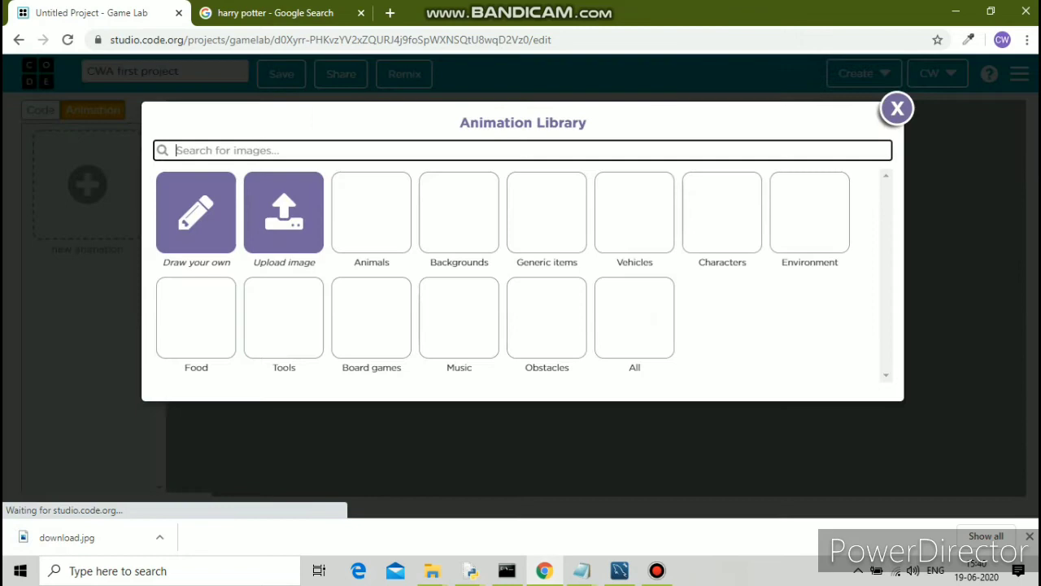
{"action": "left_click", "coordinate": [283, 212]}
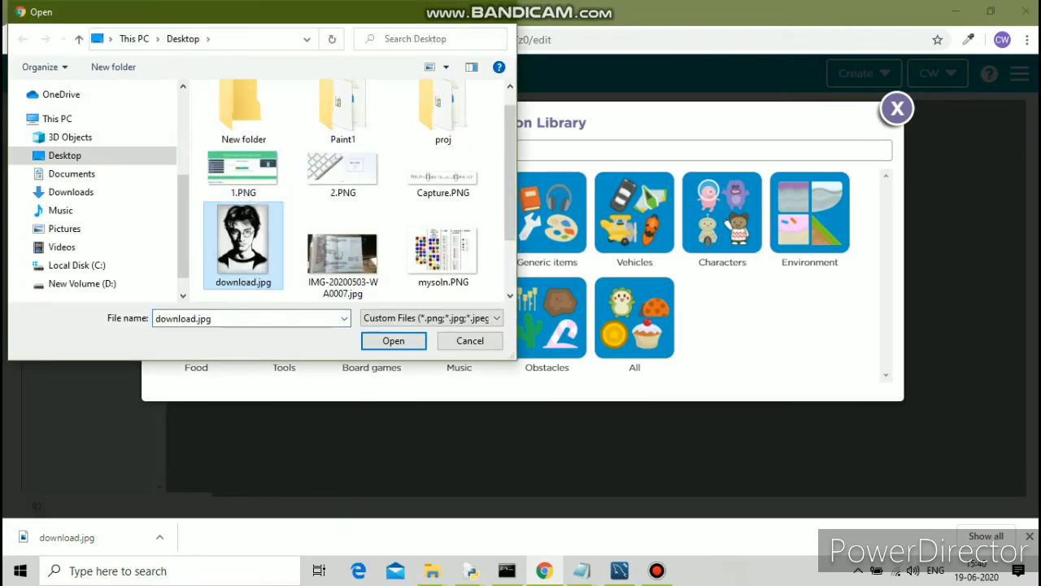
{"action": "left_click", "coordinate": [394, 340]}
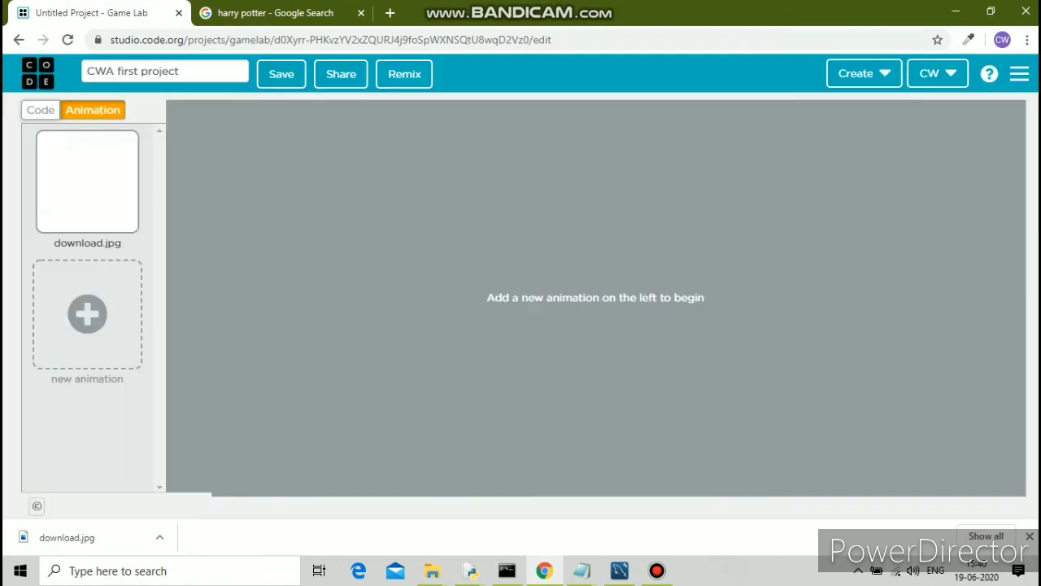
{"action": "left_click", "coordinate": [40, 111]}
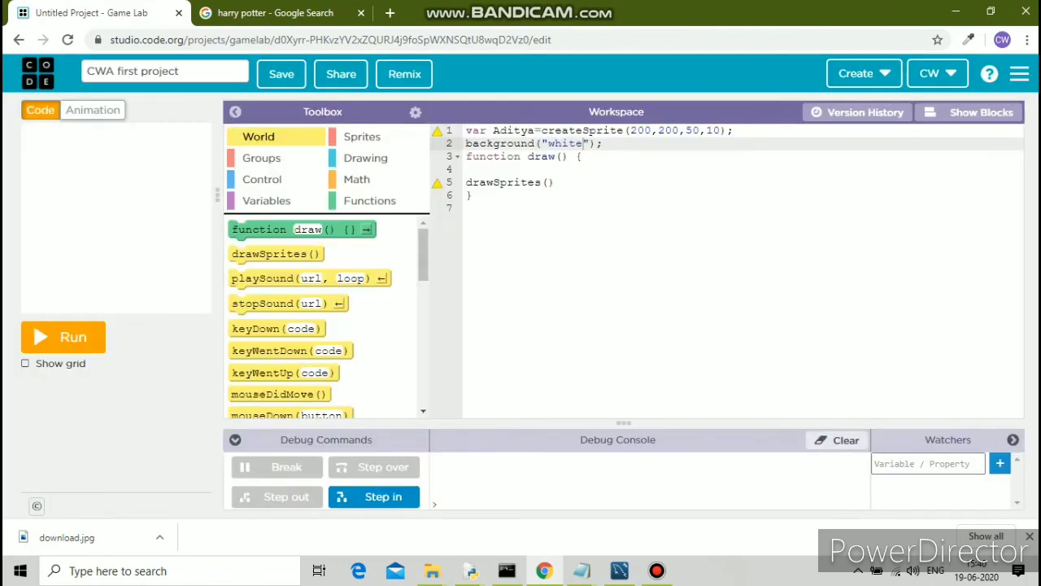
Remix the project and insert an Aditya.setAnimation() call after createSprite via autocomplete.
{"action": "left_click", "coordinate": [62, 336]}
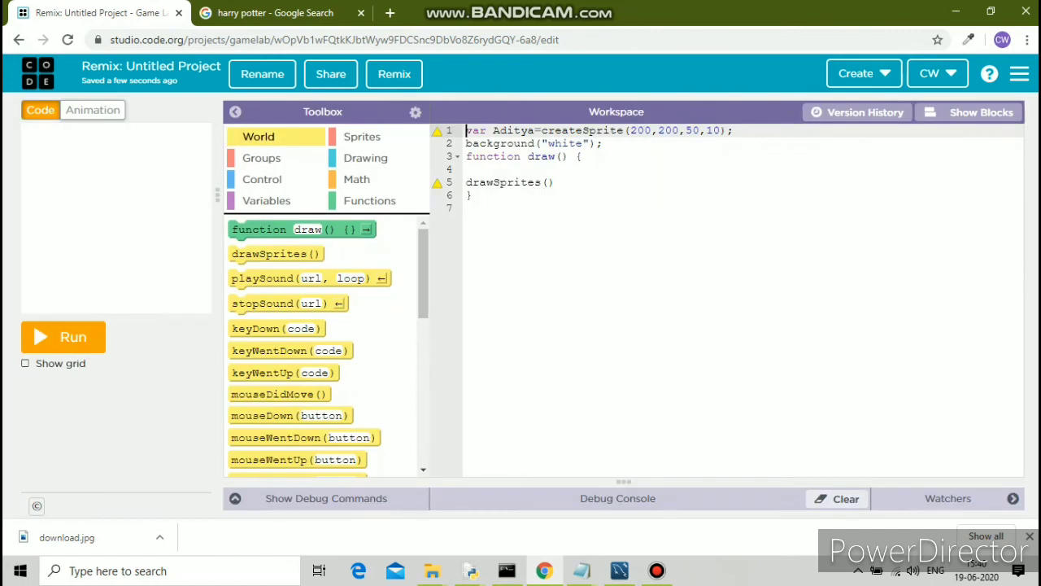
{"action": "key", "text": "Enter"}
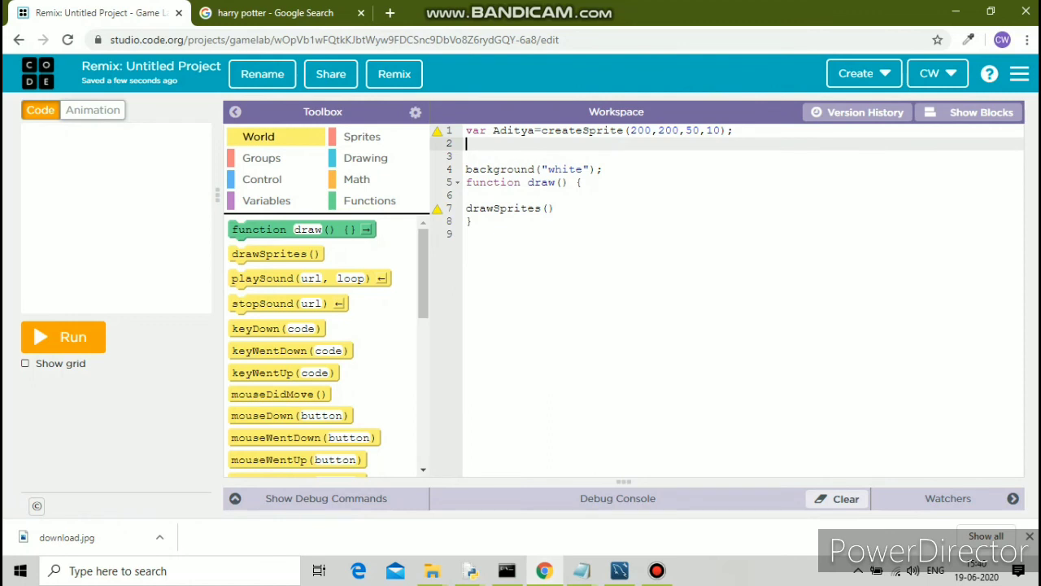
{"action": "type", "text": "Aditya"}
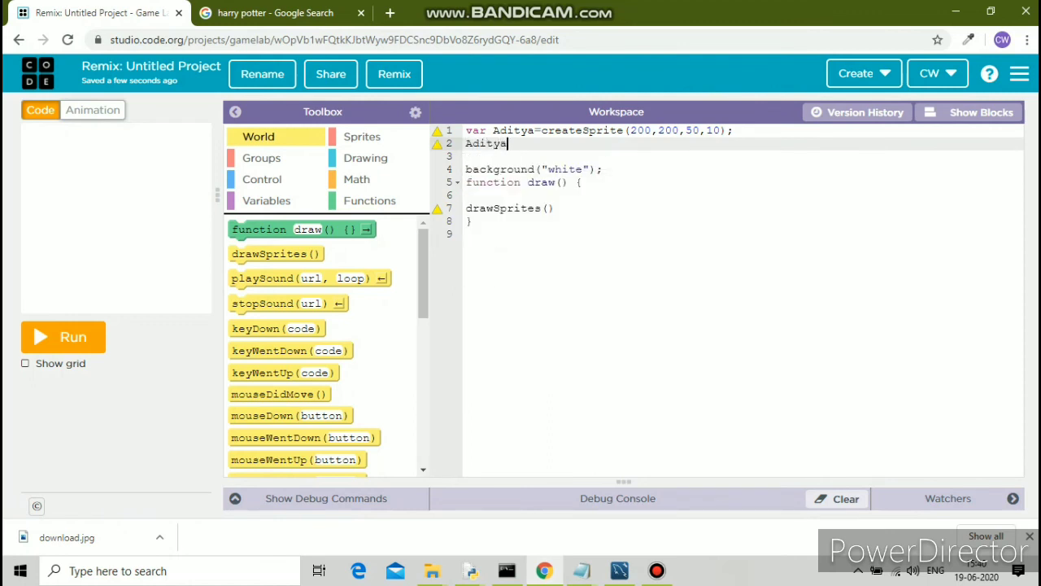
{"action": "type", "text": "."}
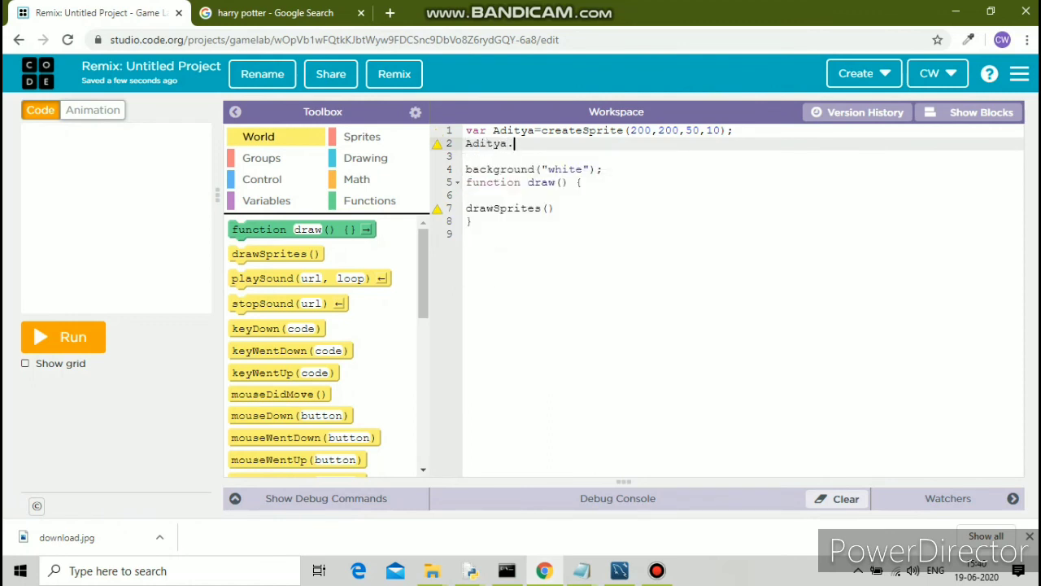
{"action": "type", "text": "set"}
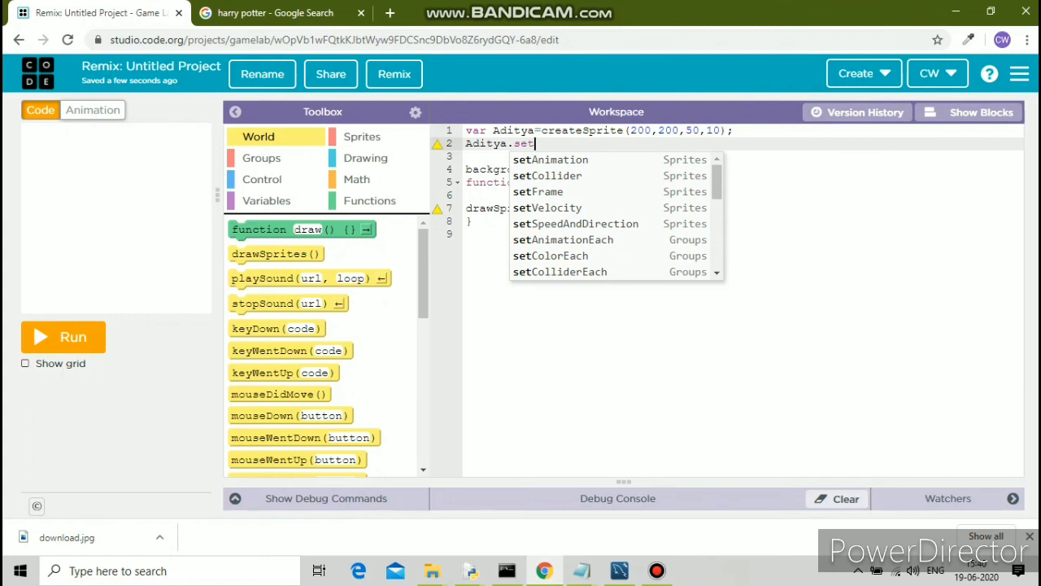
{"action": "left_click", "coordinate": [550, 159]}
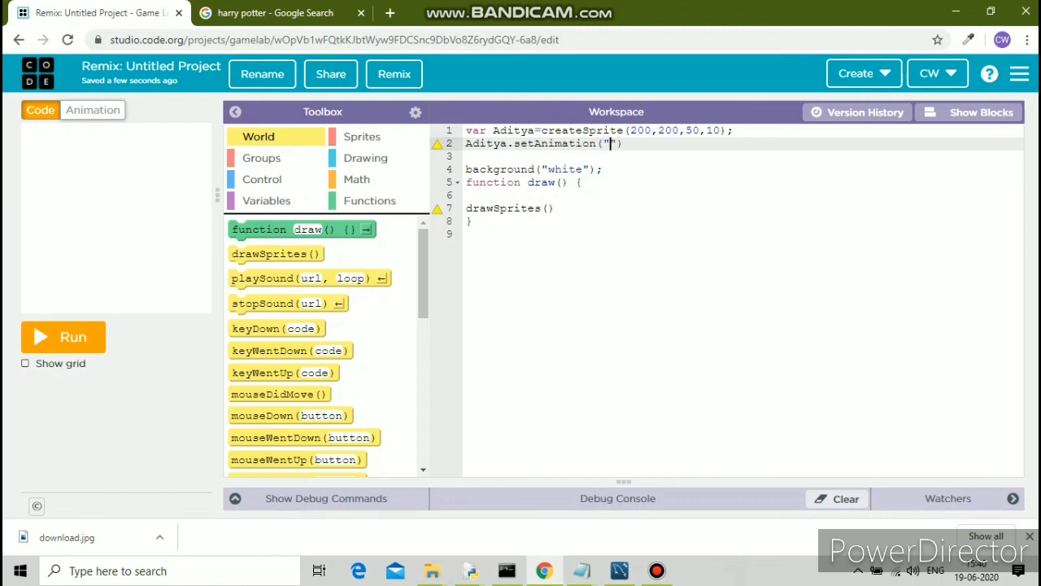
Set the animation argument to "download.jpg_1" and run to show the Harry Potter sprite.
{"action": "type", "text": "download.jpg_1"}
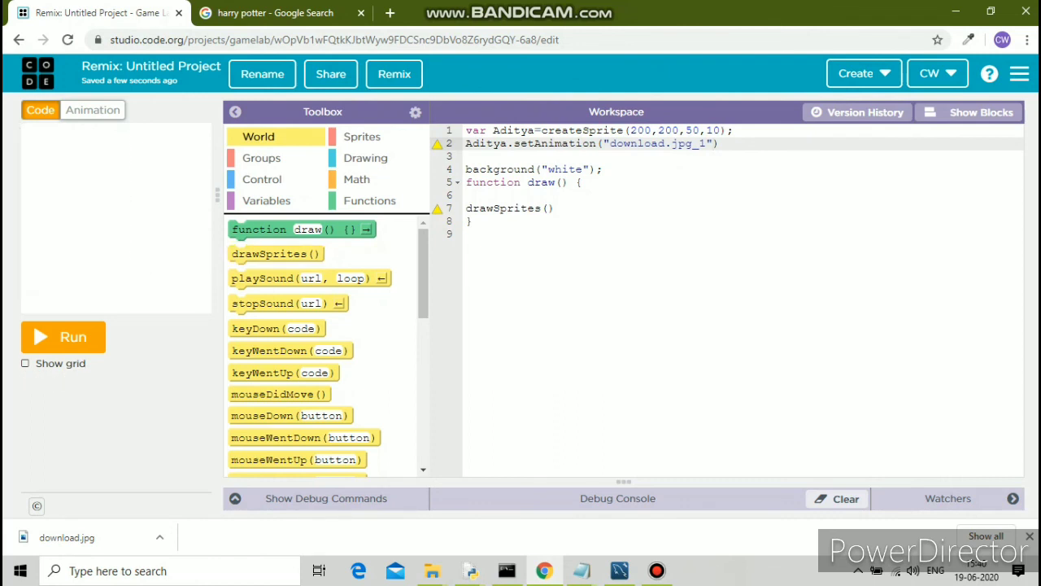
{"action": "left_click", "coordinate": [62, 336]}
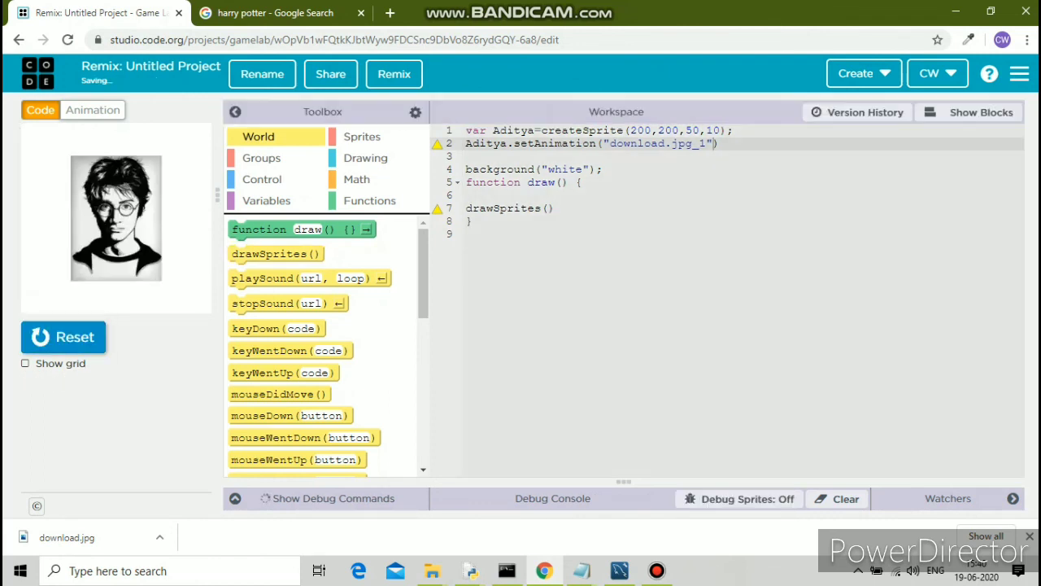